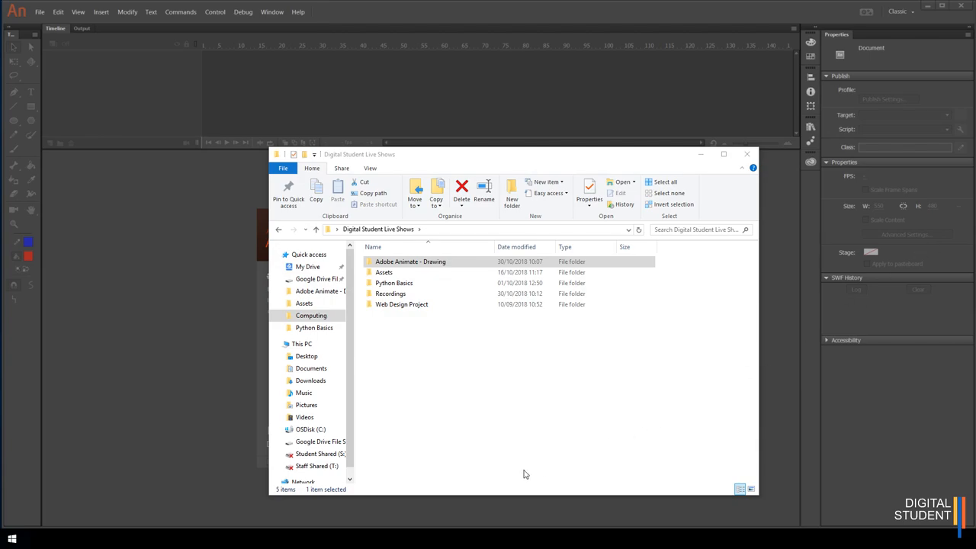
mouse_move(951, 4)
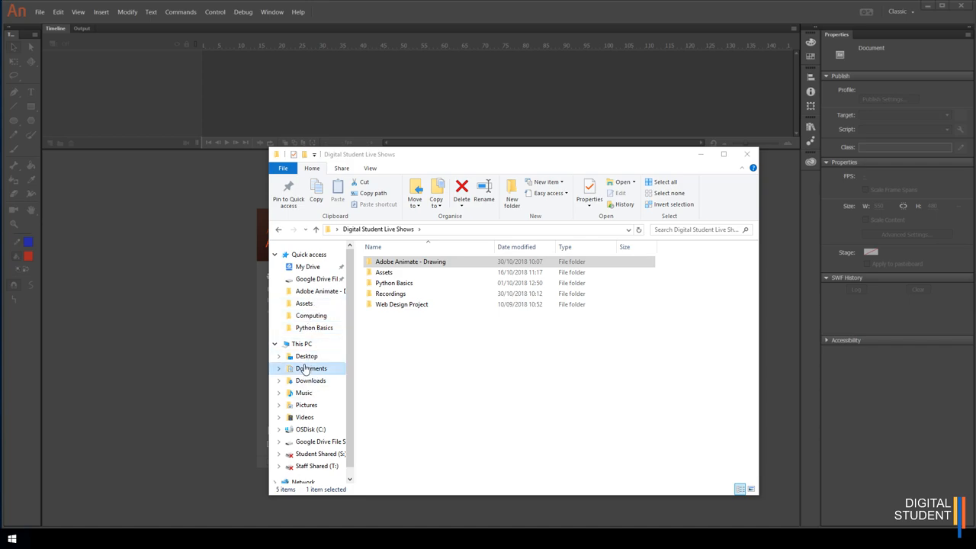
Step: Create a new folder named 'Adobe Animate Drawing' inside Documents > Computing
left_click(311, 368)
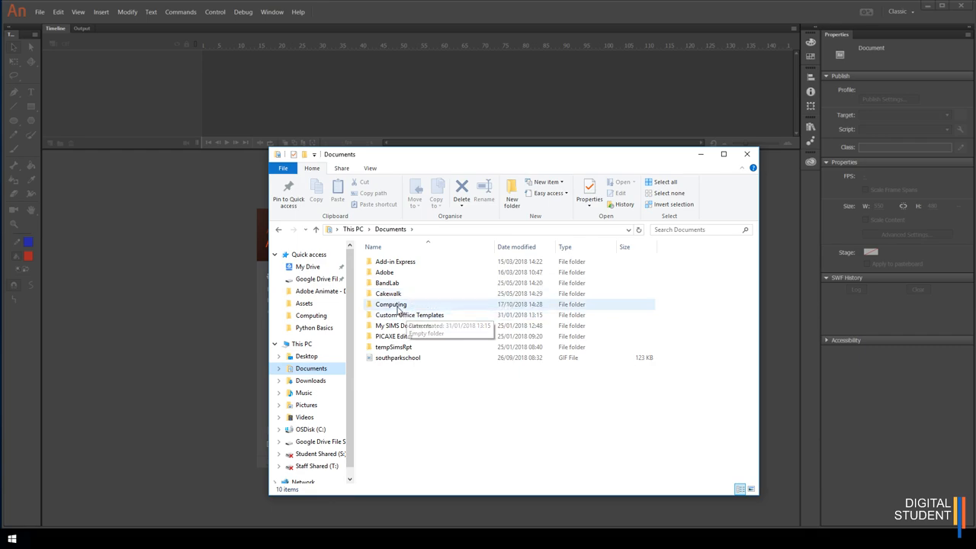
double_click(390, 303)
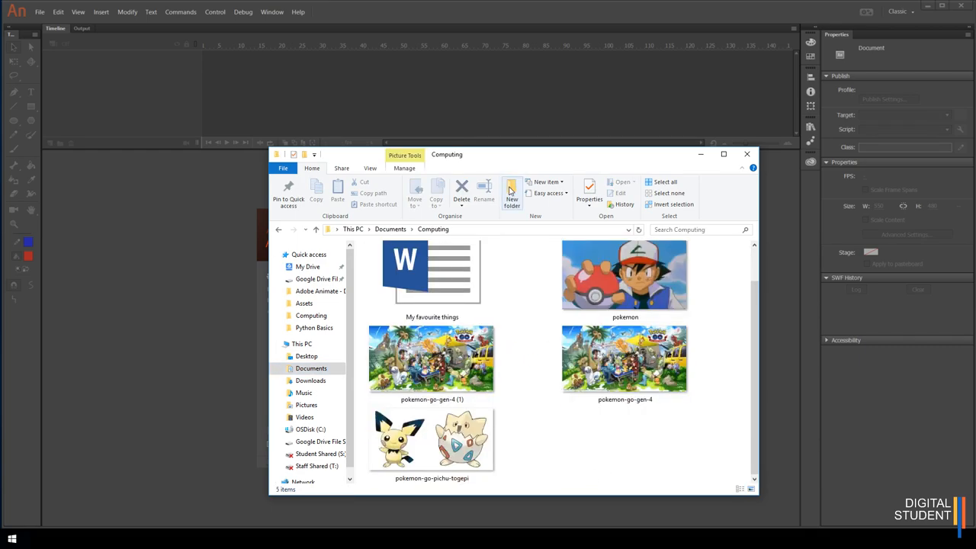
left_click(512, 200)
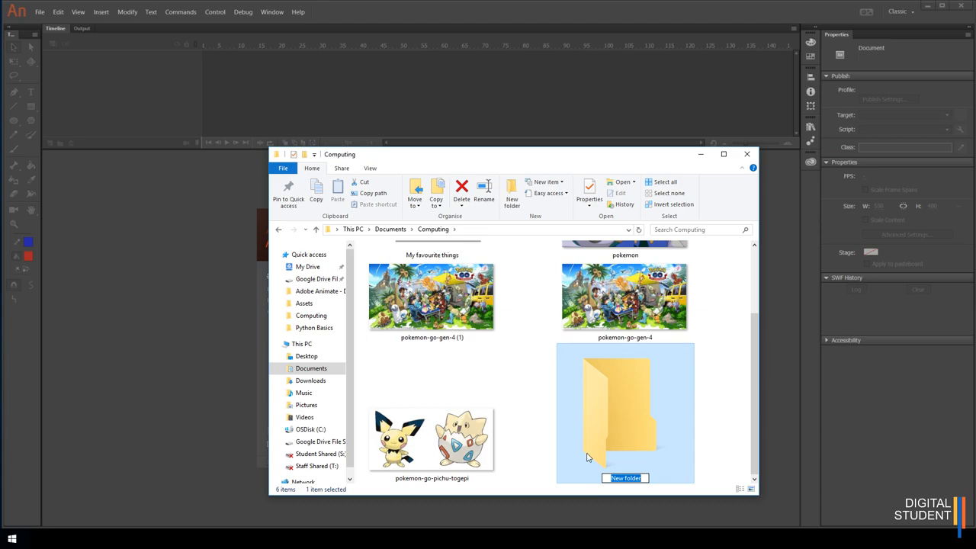
type("Adobe Animate Drawing")
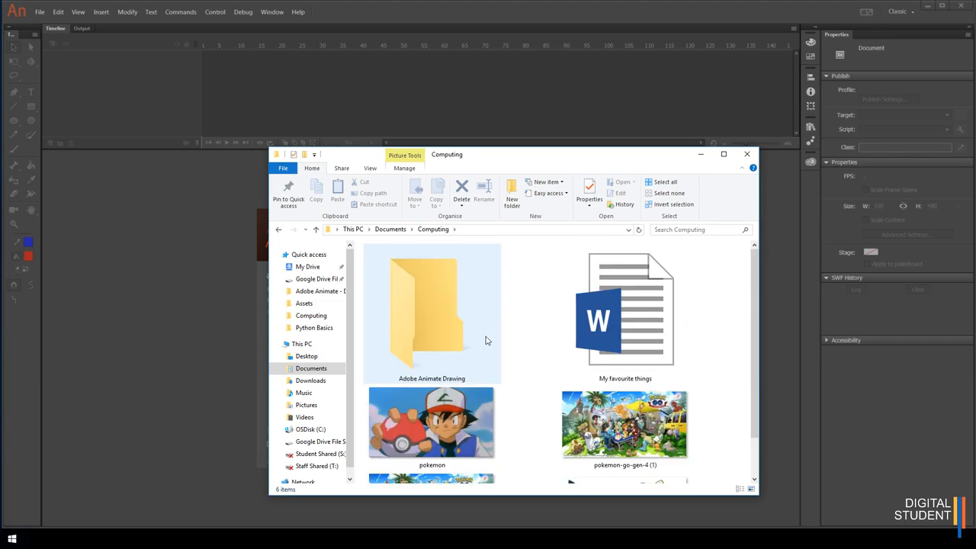
mouse_move(438, 356)
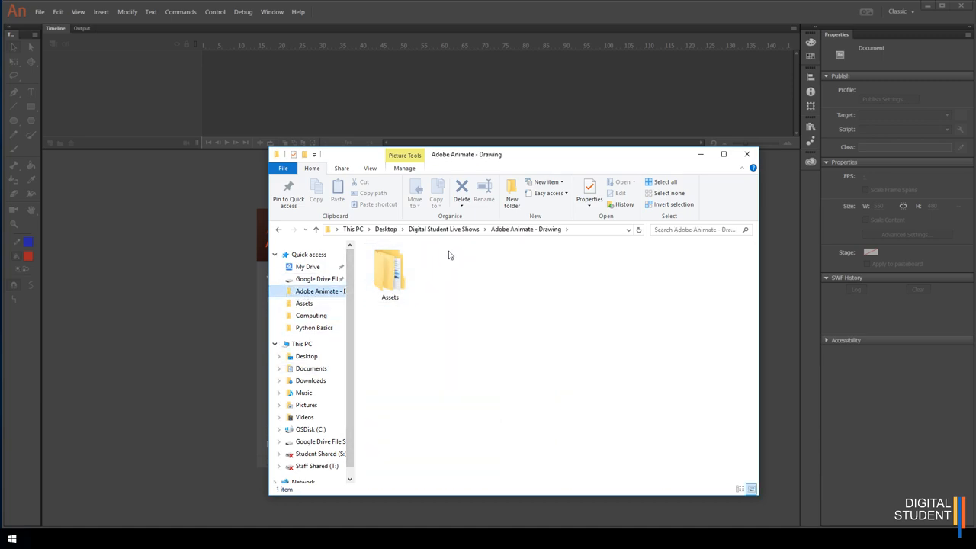
left_click(385, 229)
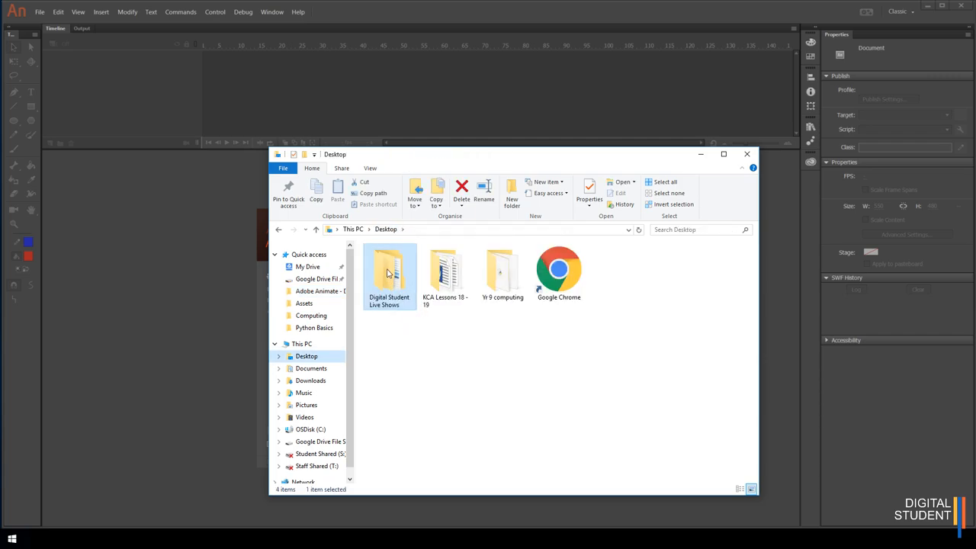
double_click(389, 275)
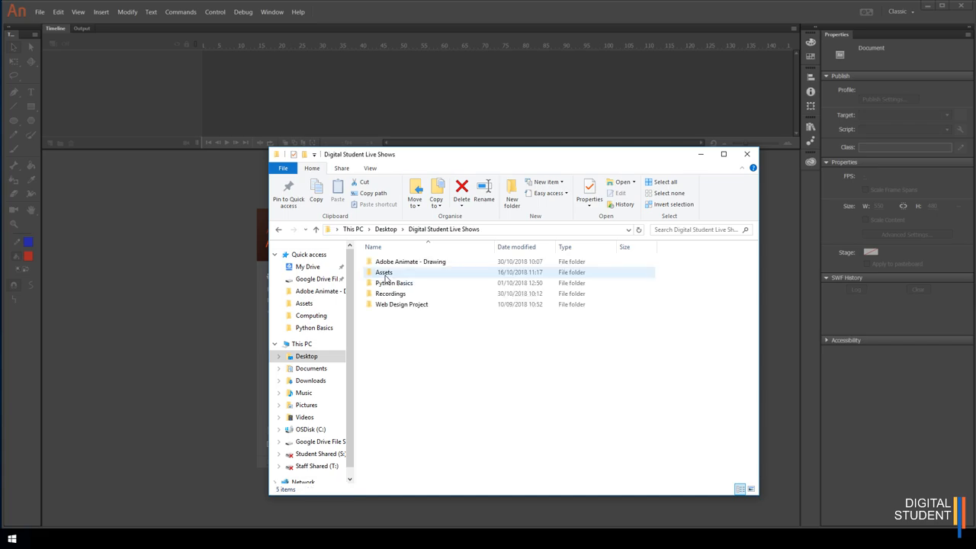
left_click(410, 262)
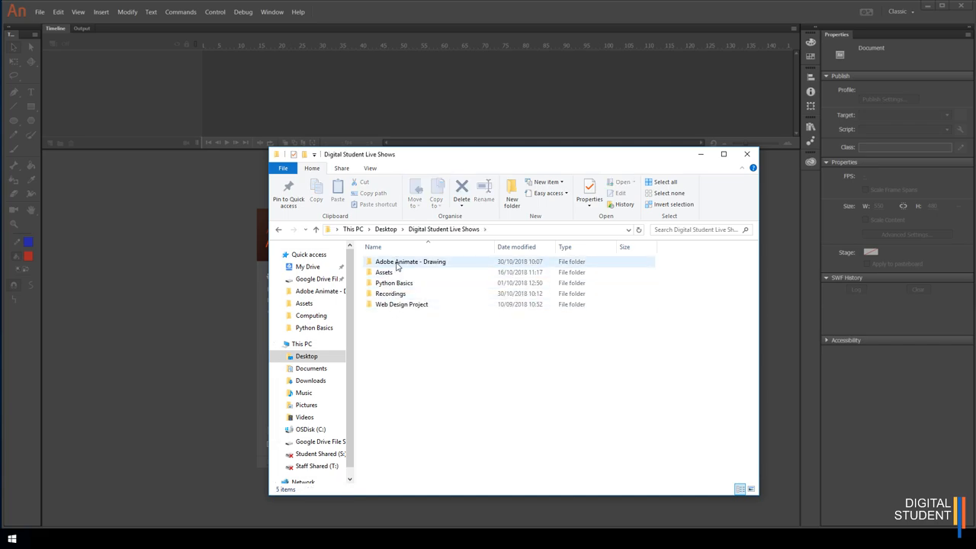
mouse_move(428, 264)
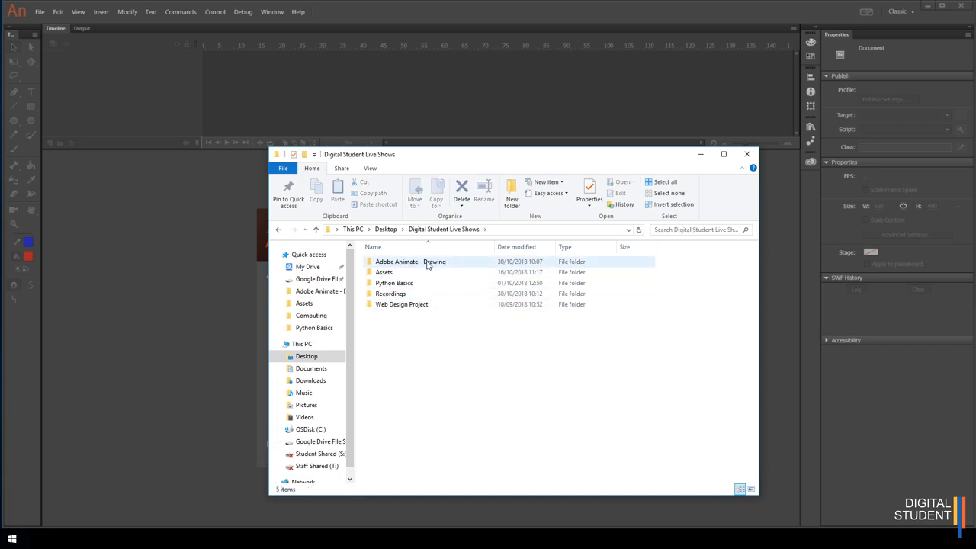
left_click(410, 261)
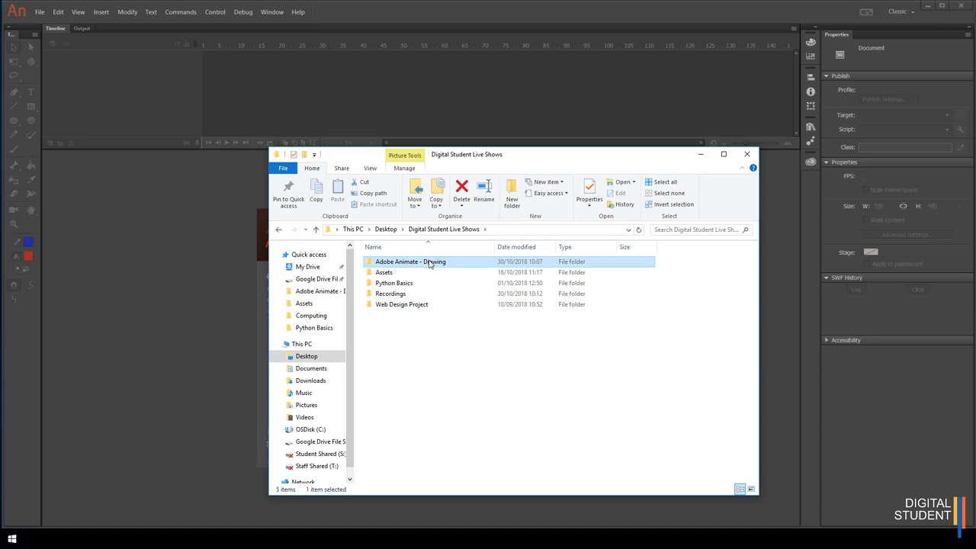
double_click(410, 261)
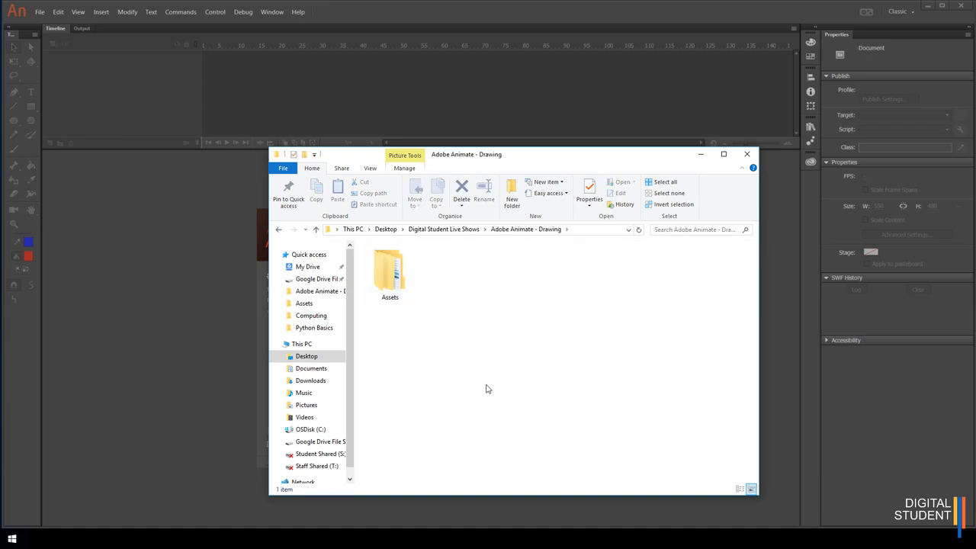
mouse_move(457, 225)
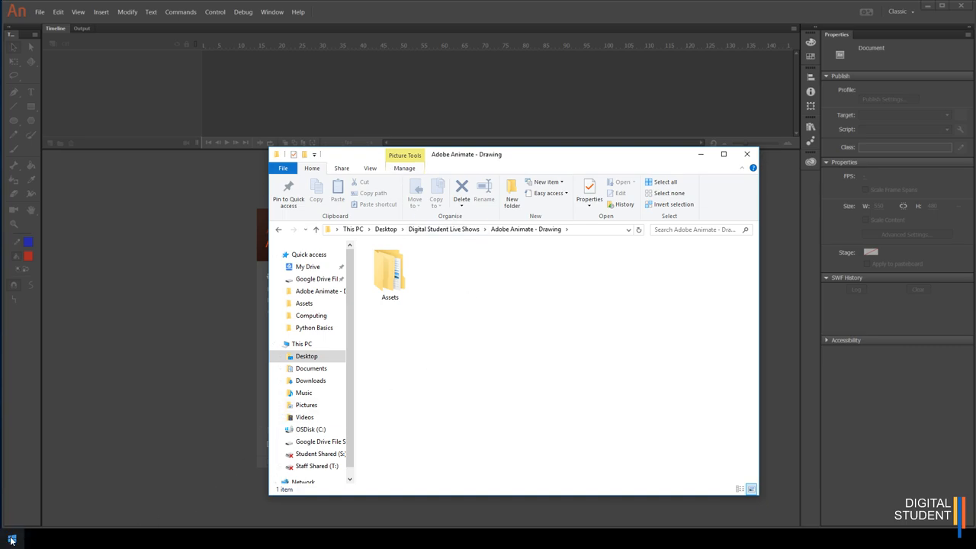
Step: Open the Start menu and scroll the app list toward Adobe Animate CC 2018
left_click(11, 541)
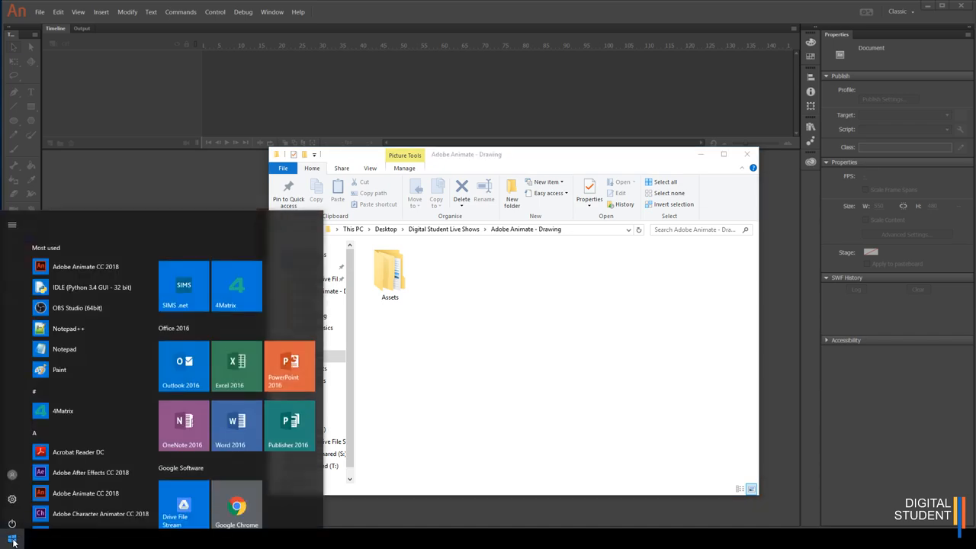
scroll("down", 3)
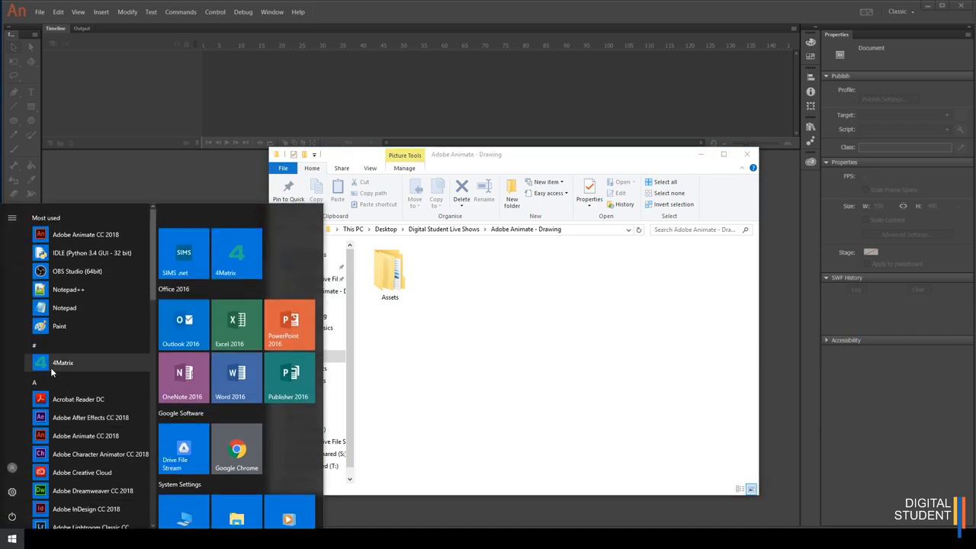
mouse_move(86, 234)
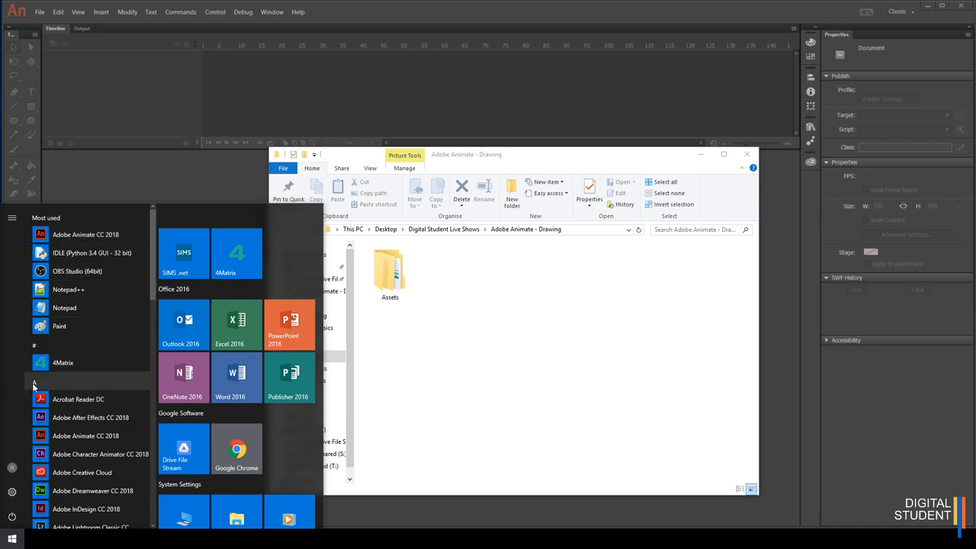
mouse_move(85, 435)
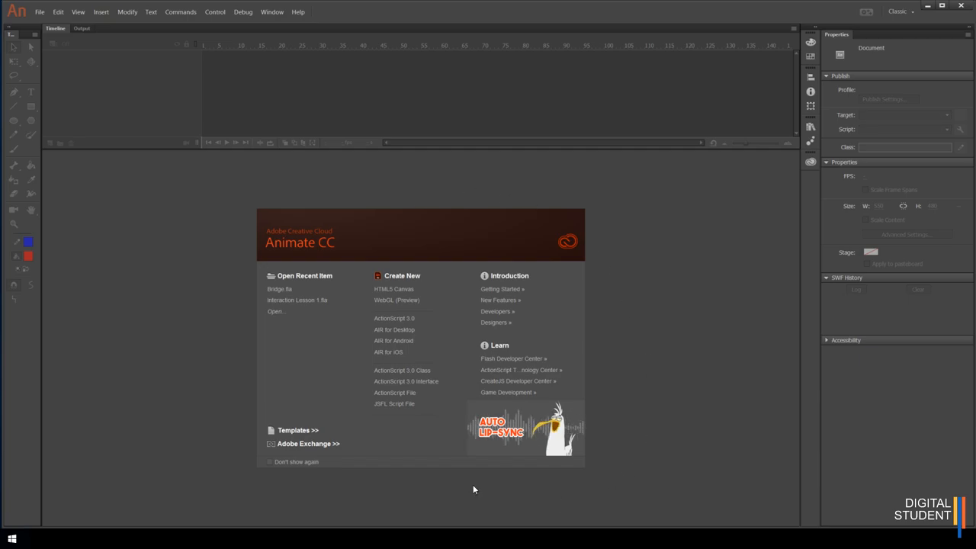
mouse_move(429, 438)
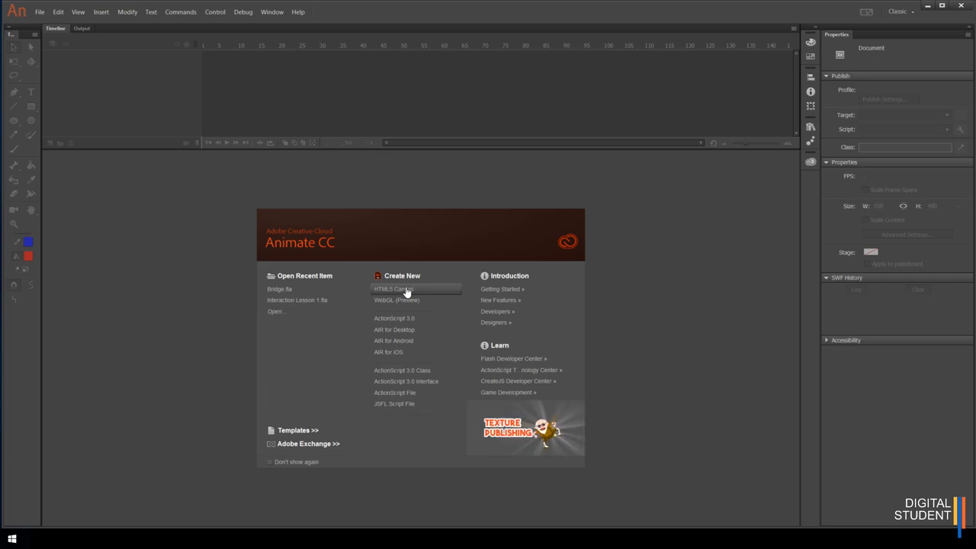
Step: Start a blank HTML5 Canvas document from the welcome screen and return to it
left_click(392, 289)
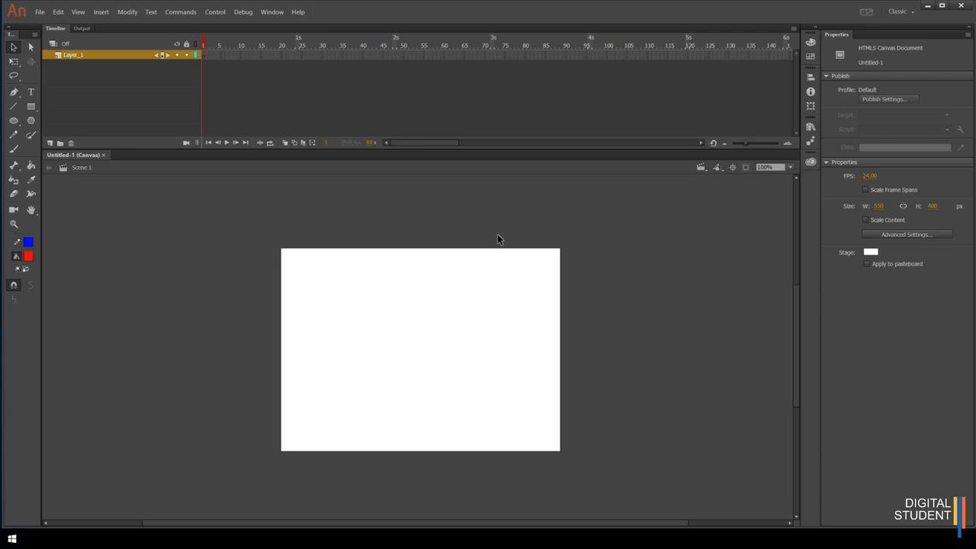
mouse_move(91, 158)
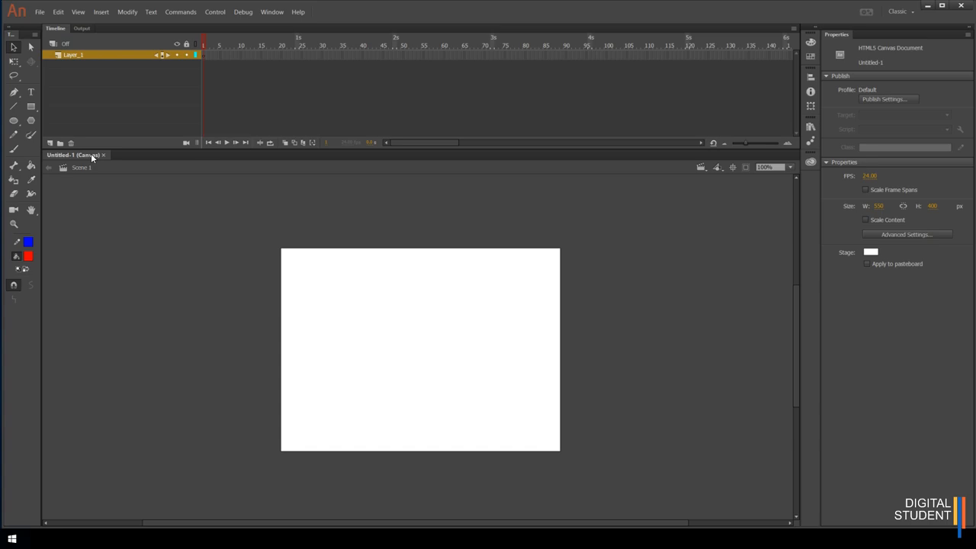
mouse_move(185, 352)
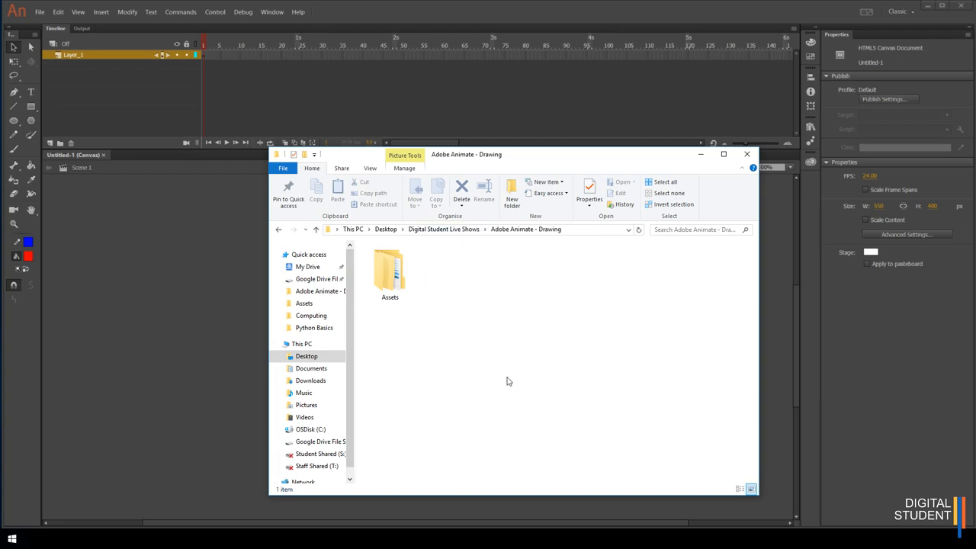
left_click(746, 154)
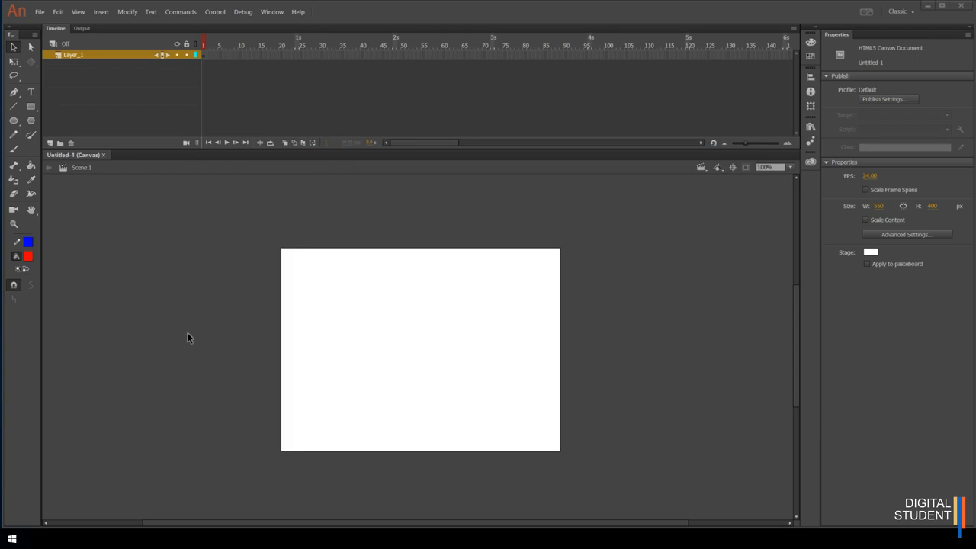
mouse_move(210, 198)
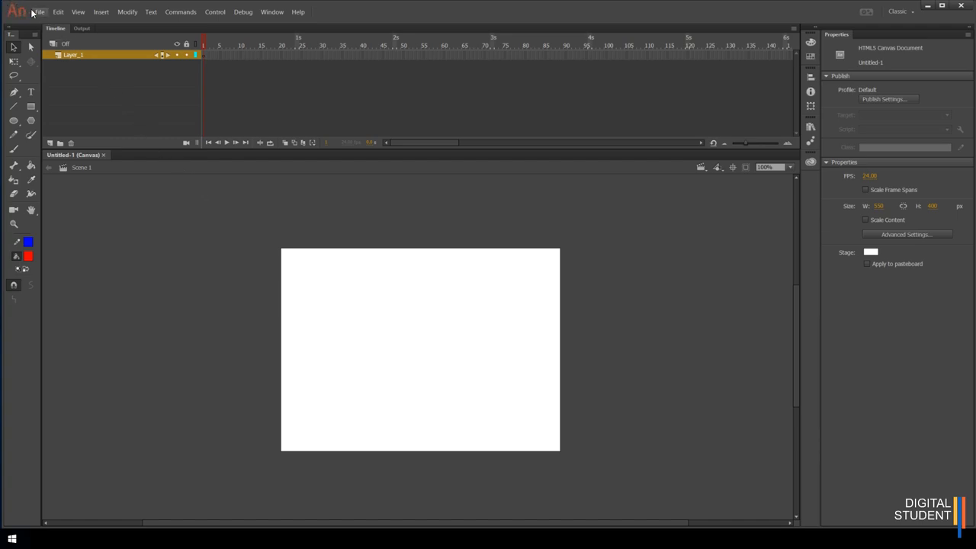
Step: Save the document as 'Lesson 1 Bridge.fla' in the Adobe Animate - Drawing folder
left_click(39, 12)
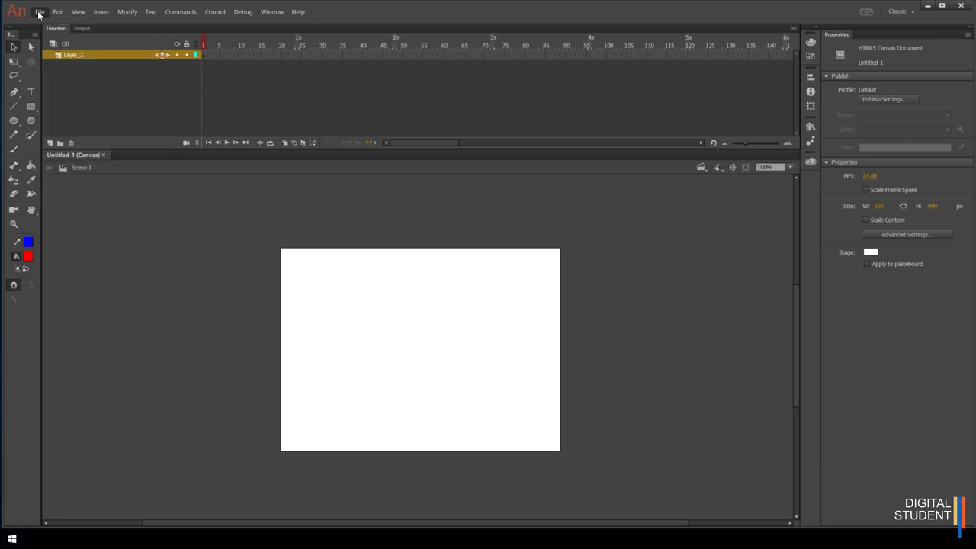
left_click(40, 11)
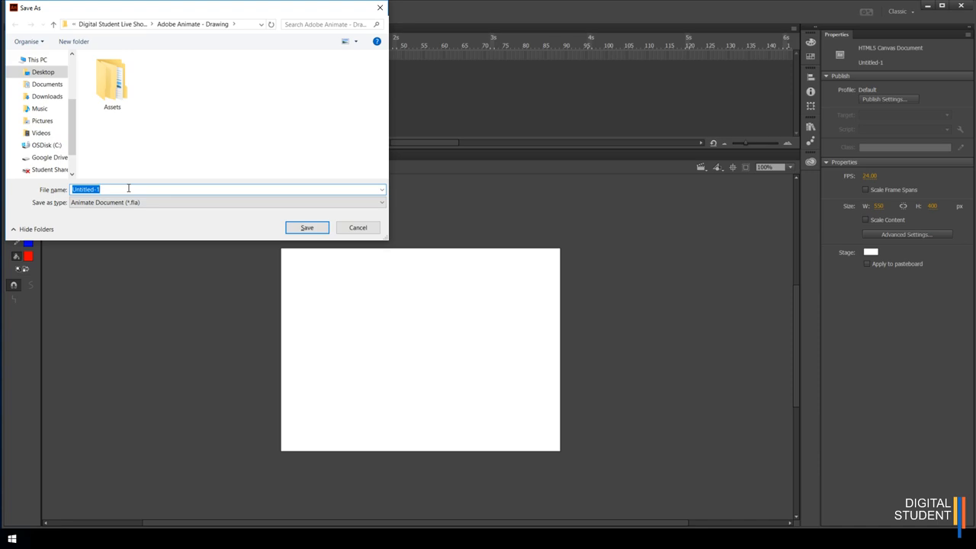
type("Lesson 1 Bri")
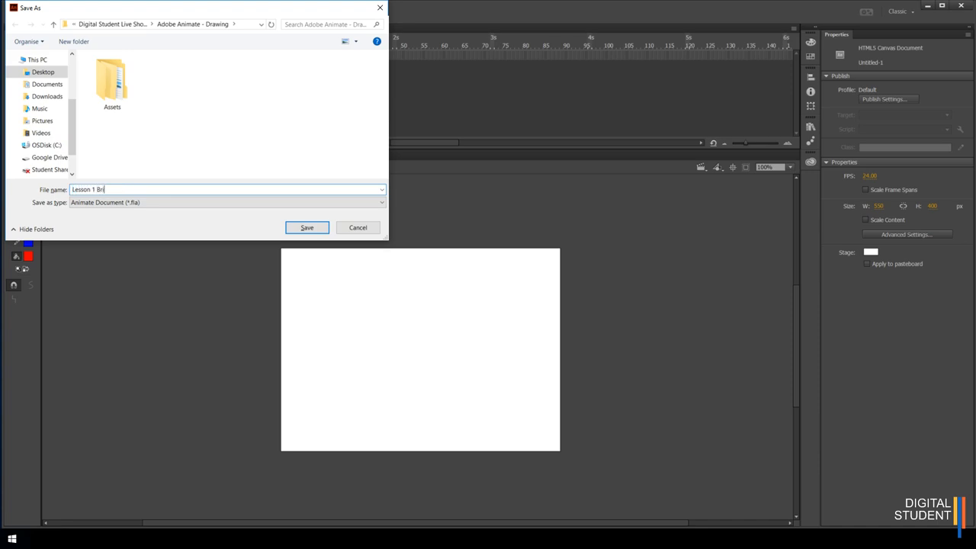
type("dge")
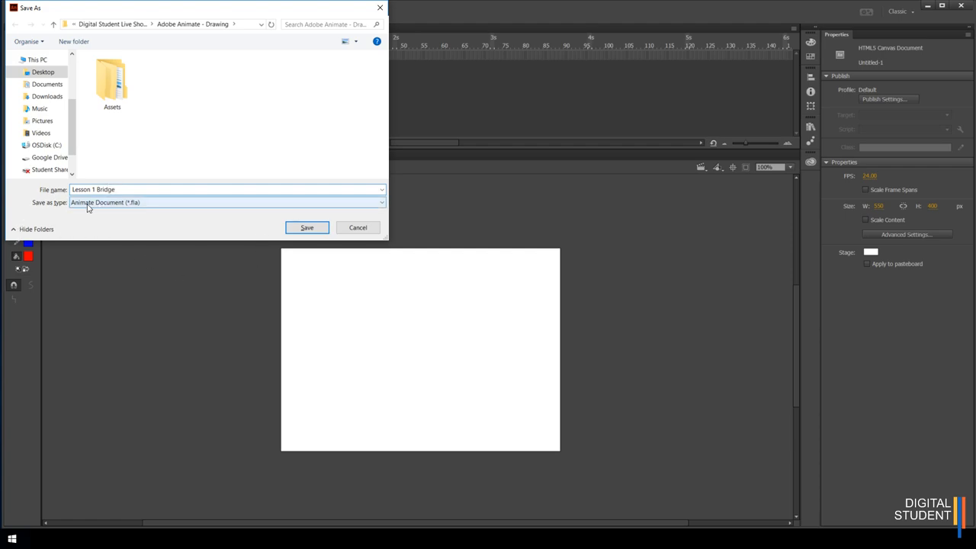
mouse_move(119, 203)
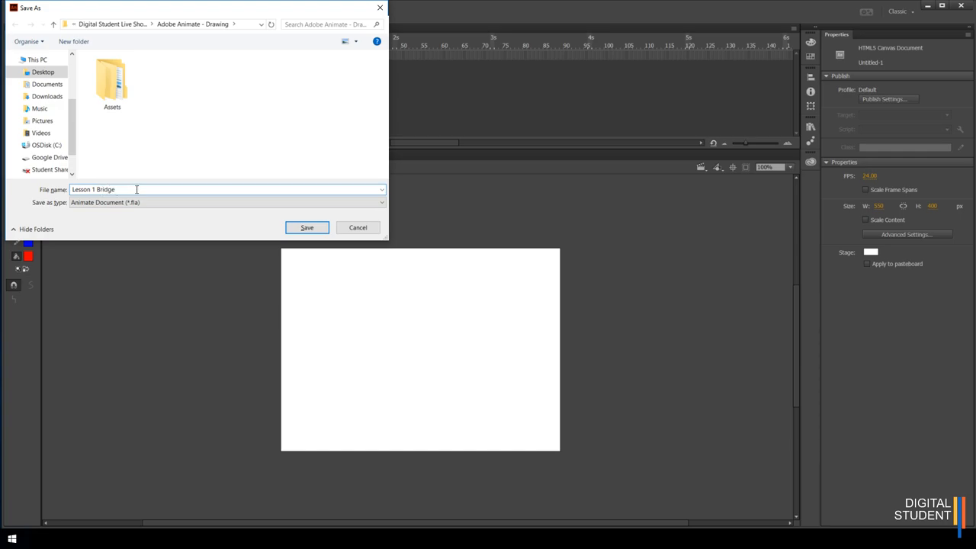
mouse_move(140, 221)
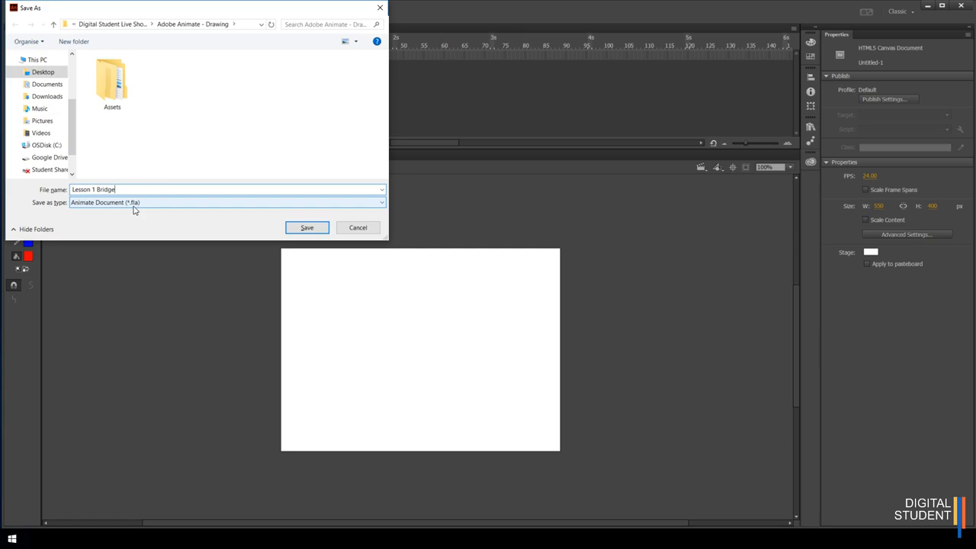
left_click(307, 227)
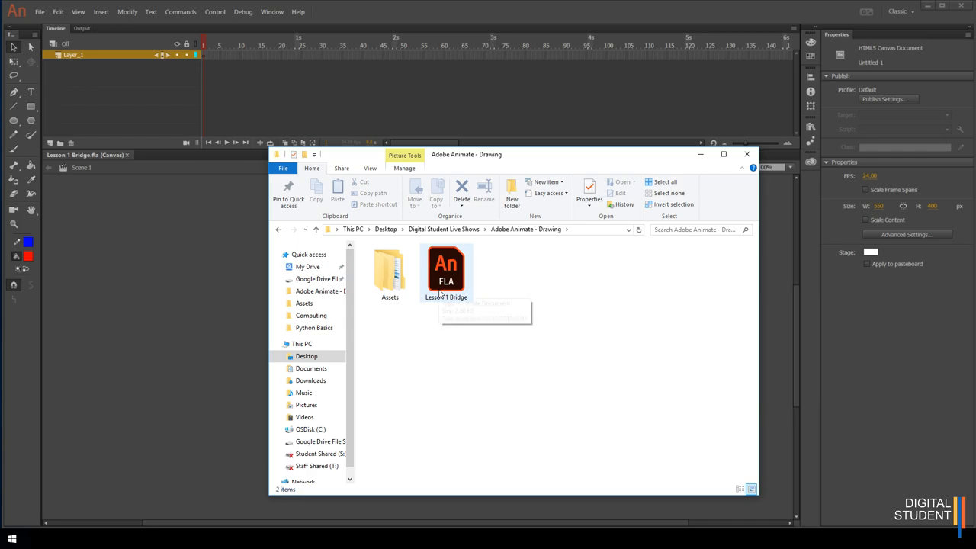
mouse_move(446, 274)
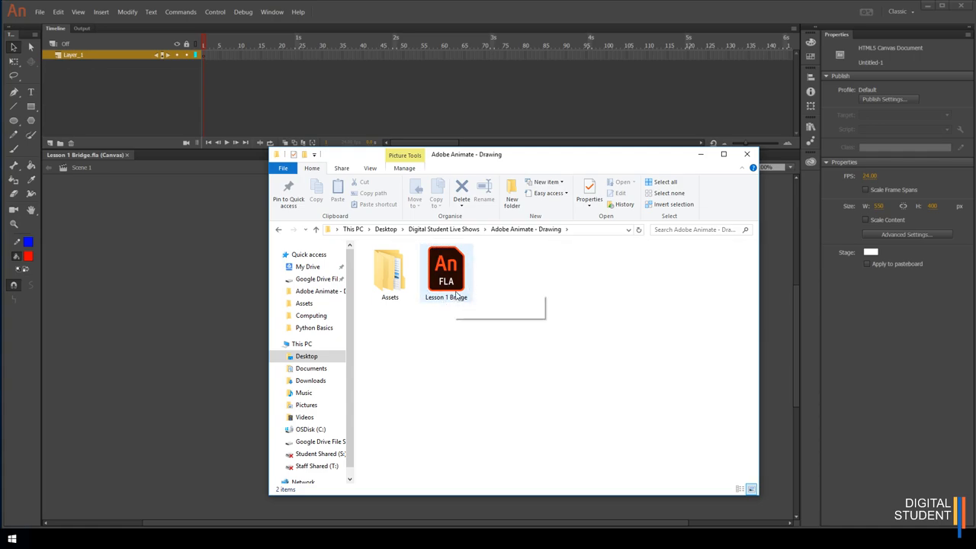
Step: Deselect Lesson 1 Bridge.fla in File Explorer and close the folder window
left_click(466, 332)
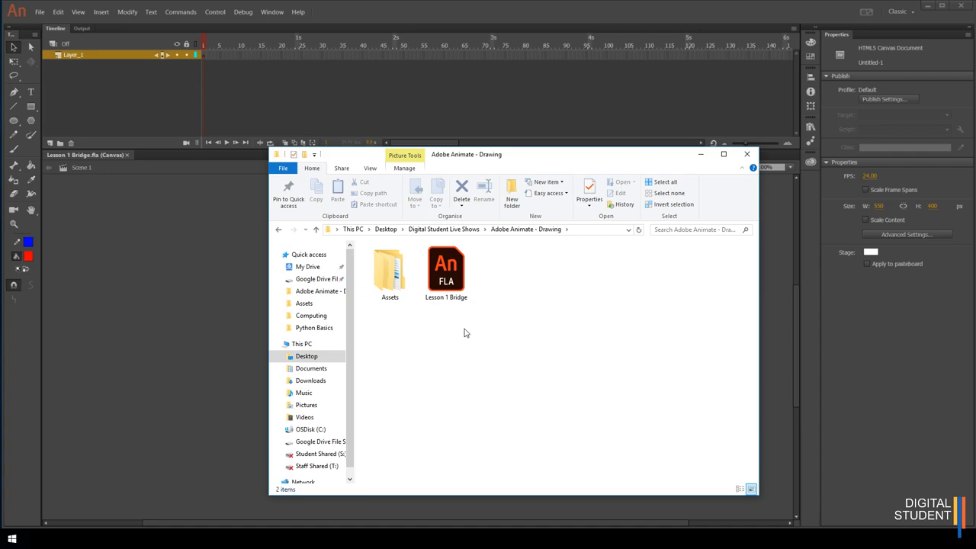
left_click(746, 153)
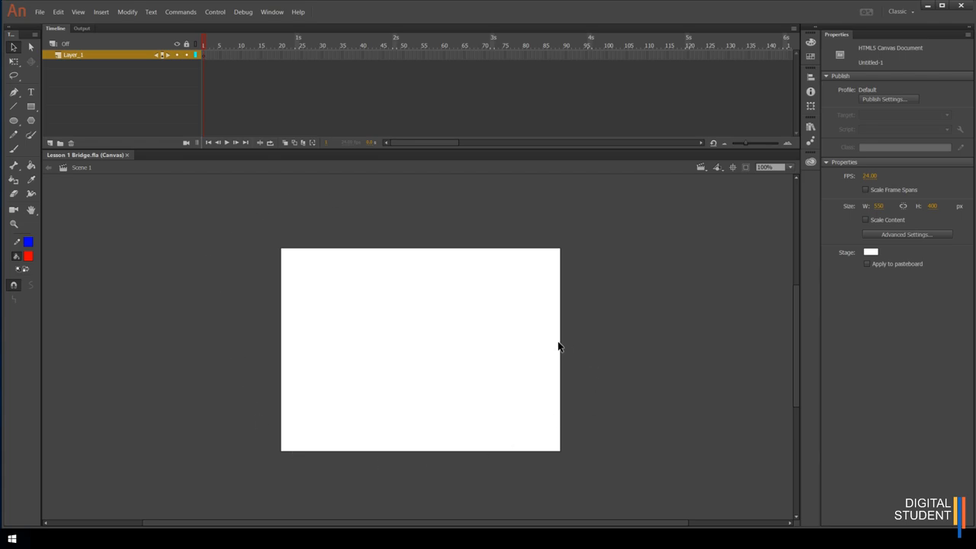
mouse_move(567, 330)
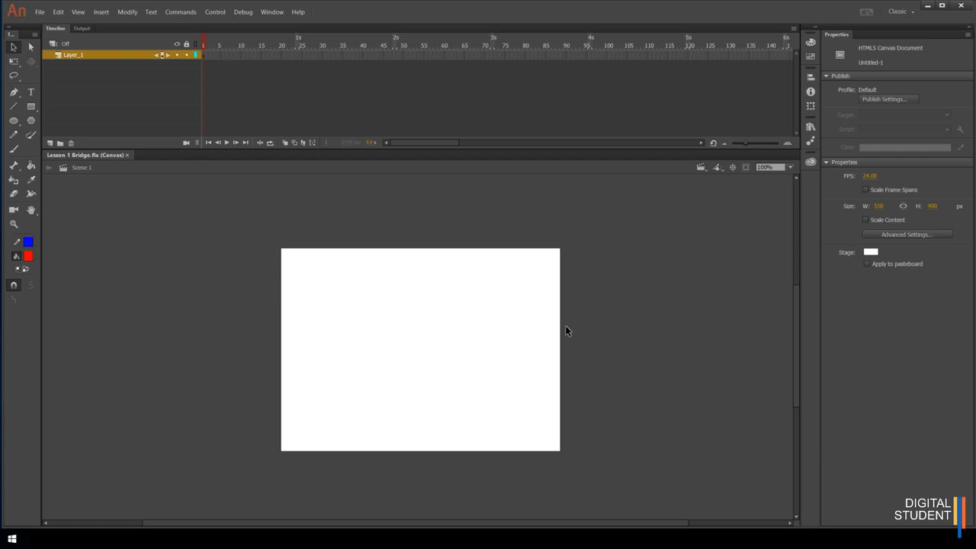
mouse_move(509, 367)
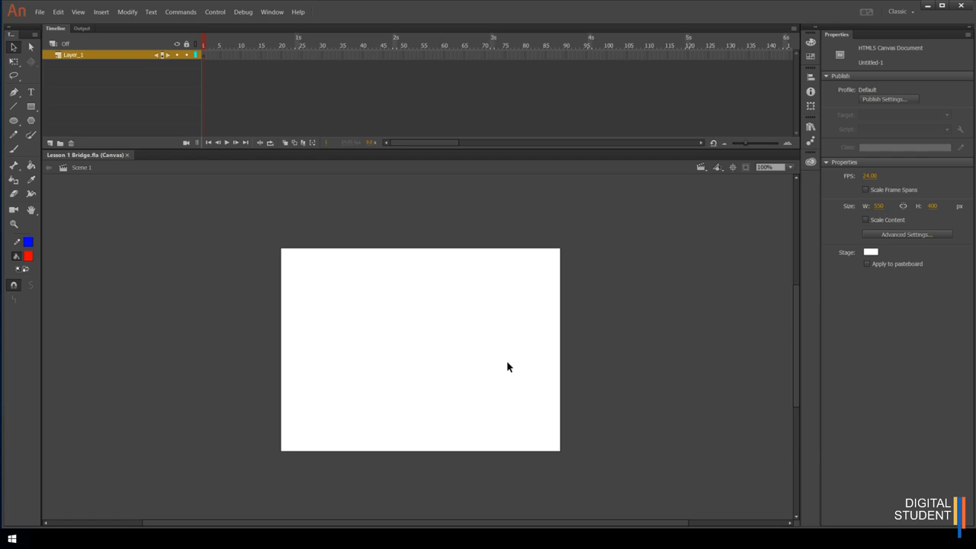
mouse_move(600, 296)
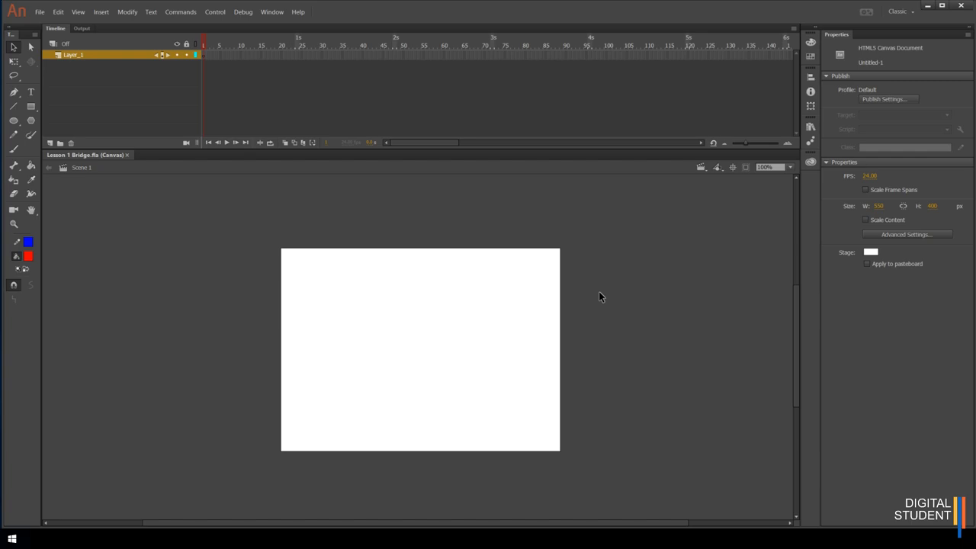
mouse_move(587, 234)
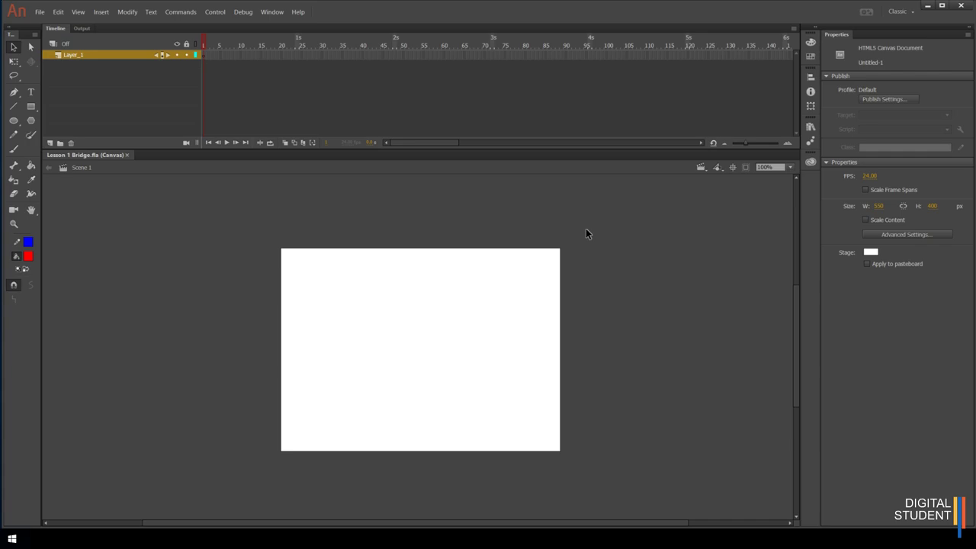
mouse_move(589, 268)
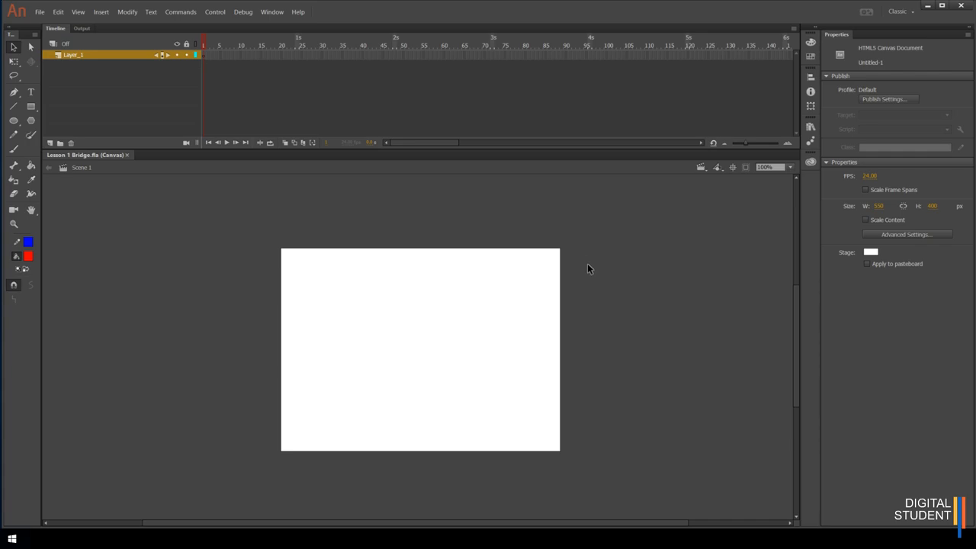
mouse_move(602, 269)
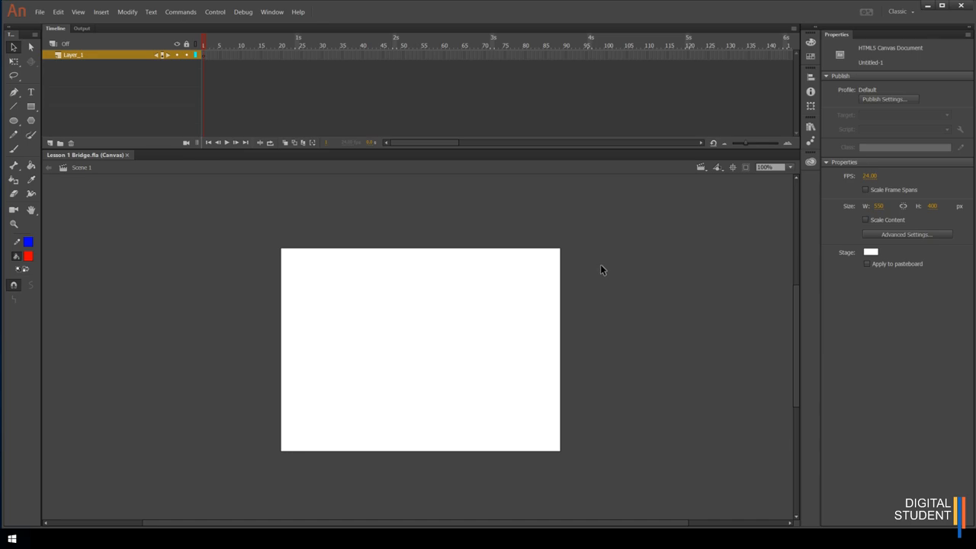
mouse_move(351, 227)
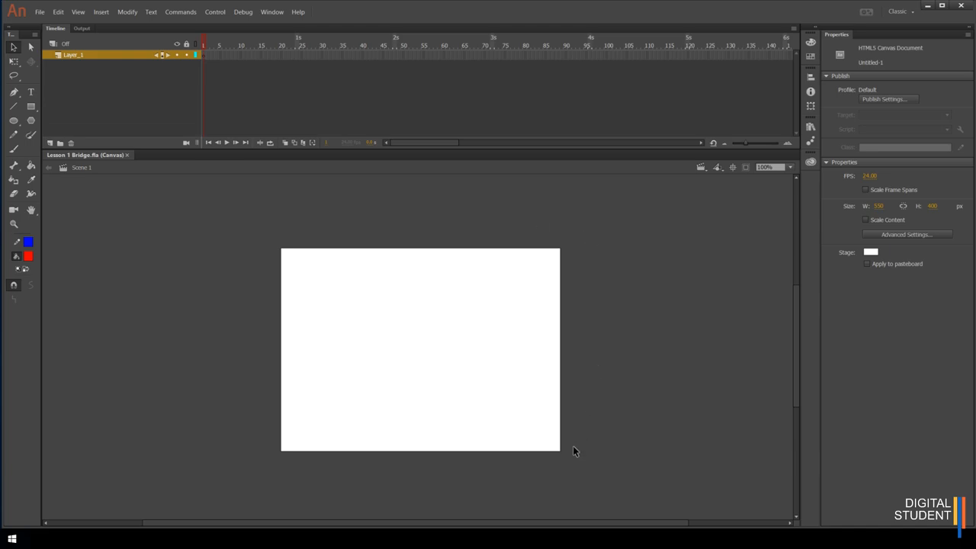
mouse_move(606, 298)
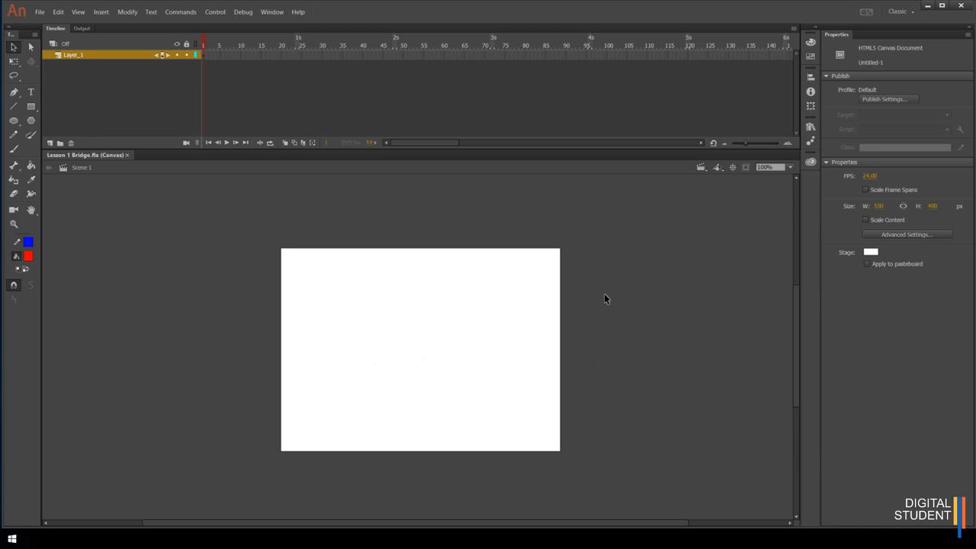
mouse_move(258, 187)
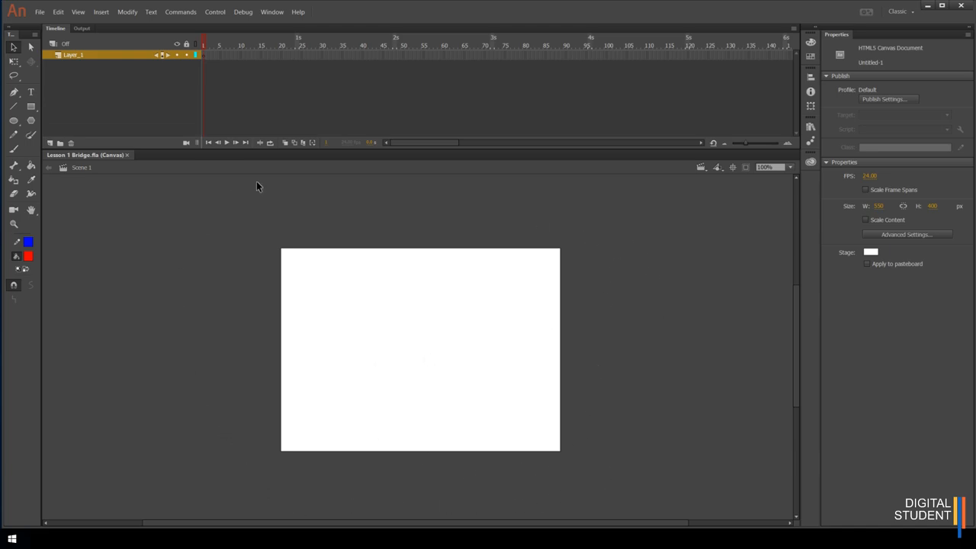
mouse_move(616, 347)
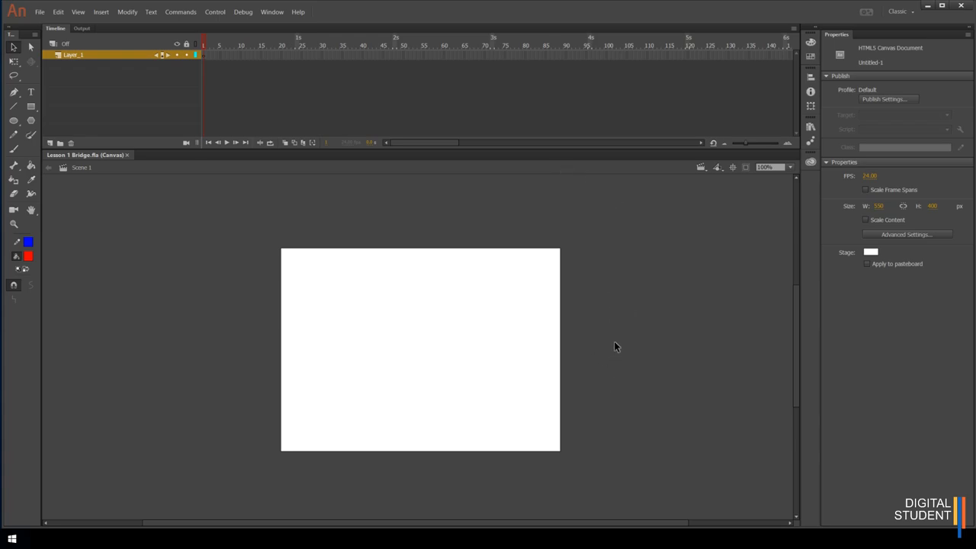
mouse_move(629, 377)
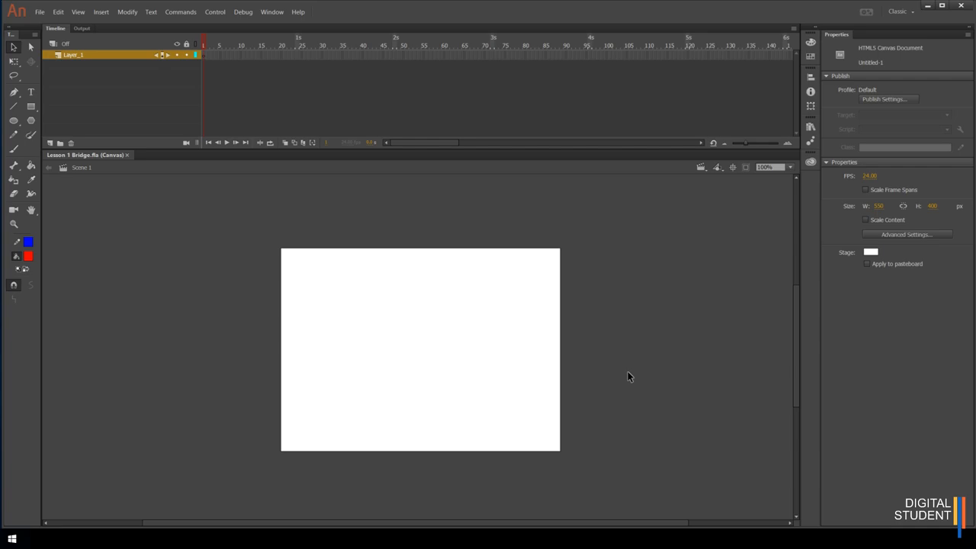
mouse_move(339, 362)
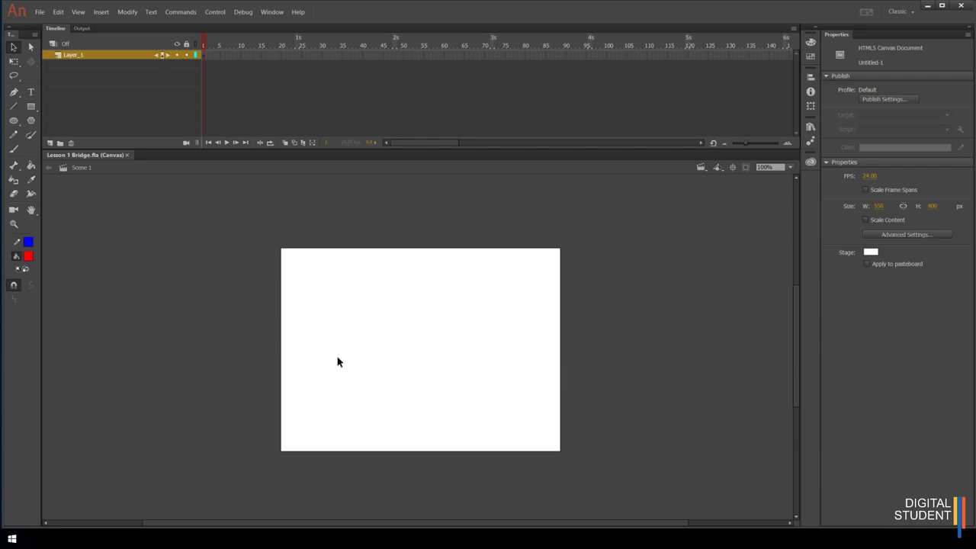
mouse_move(610, 309)
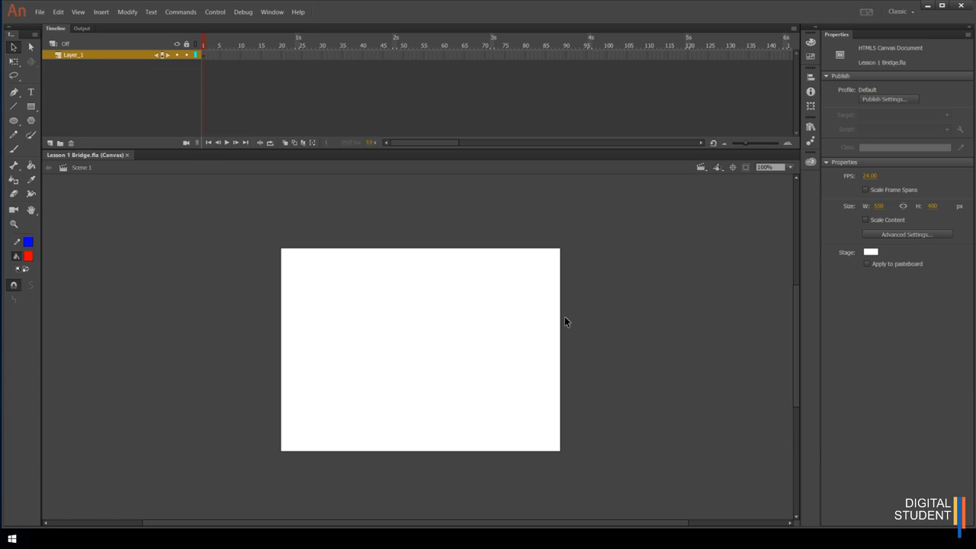
mouse_move(650, 337)
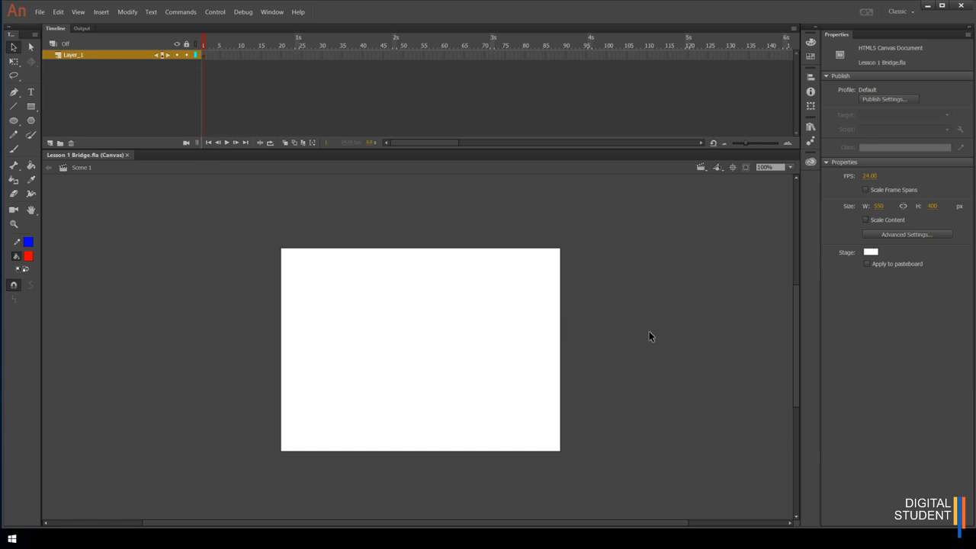
mouse_move(818, 64)
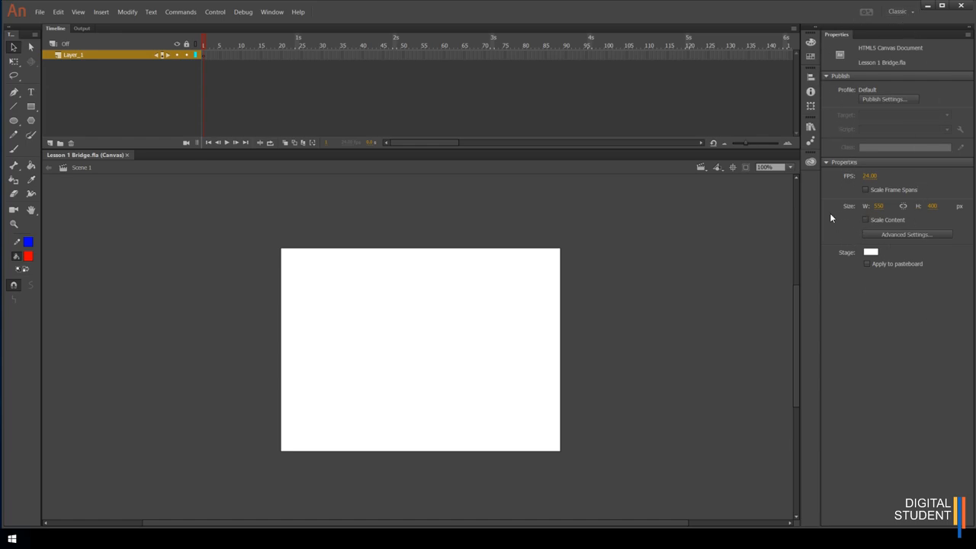
mouse_move(831, 187)
type("500")
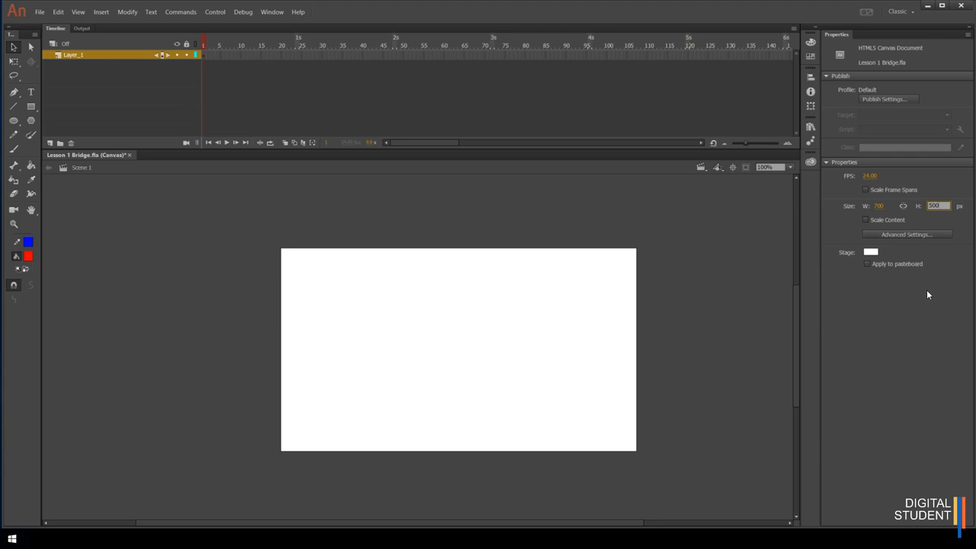
mouse_move(948, 282)
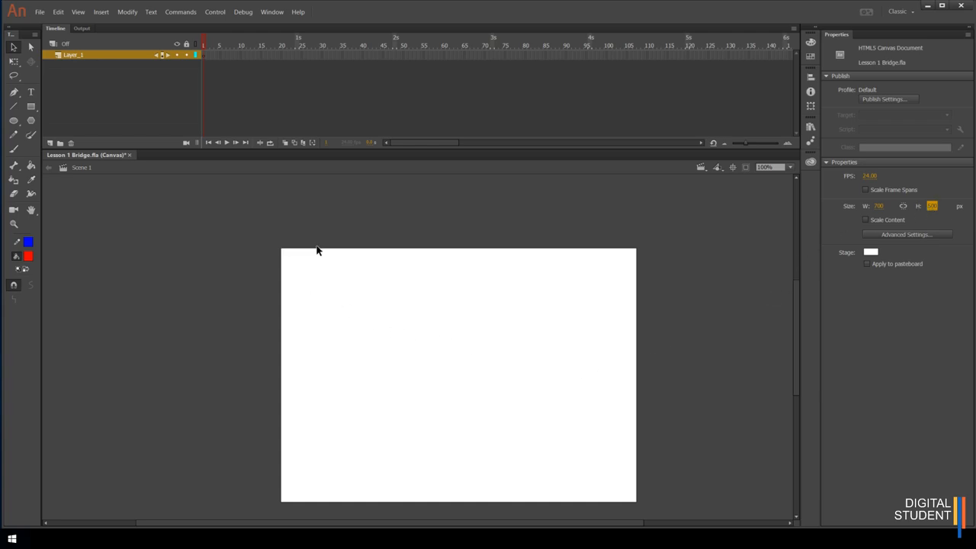
mouse_move(556, 312)
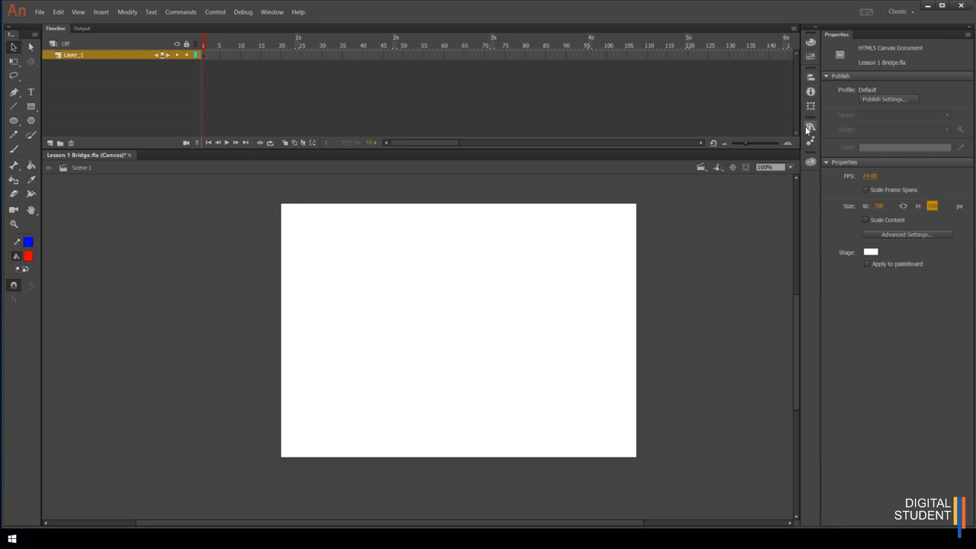
mouse_move(801, 41)
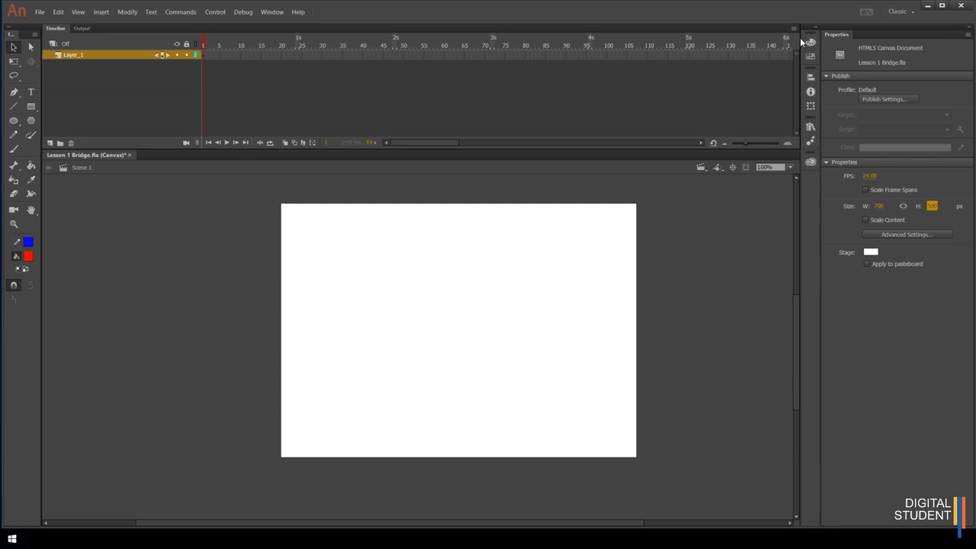
mouse_move(809, 44)
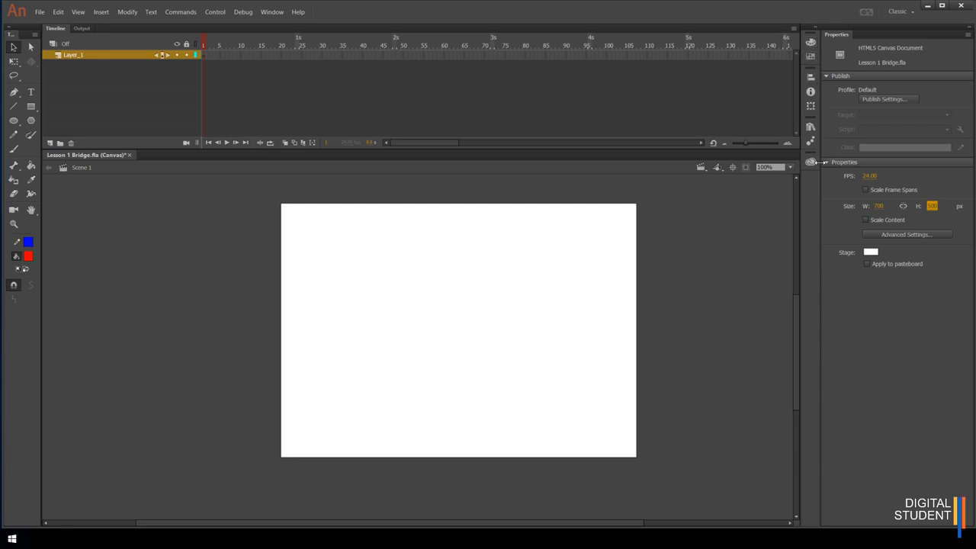
mouse_move(825, 100)
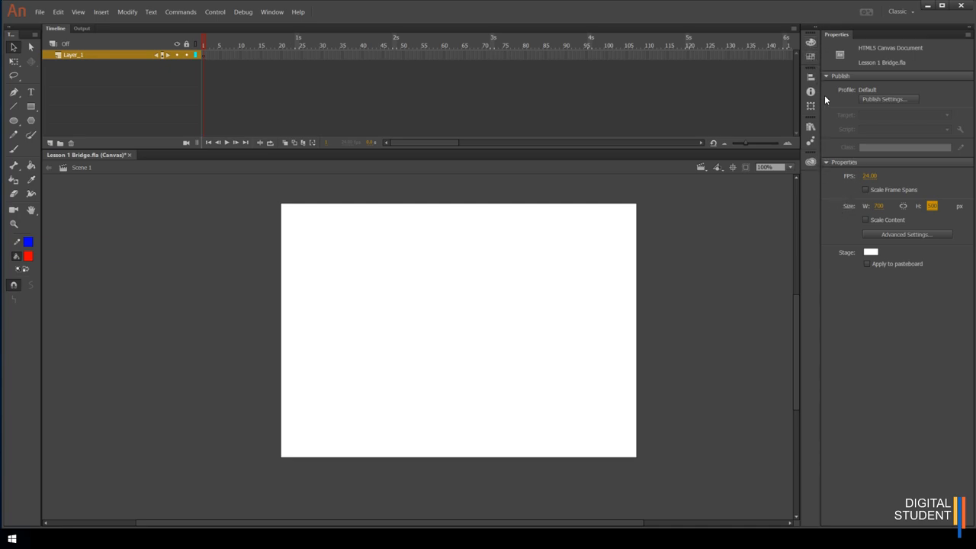
mouse_move(870, 32)
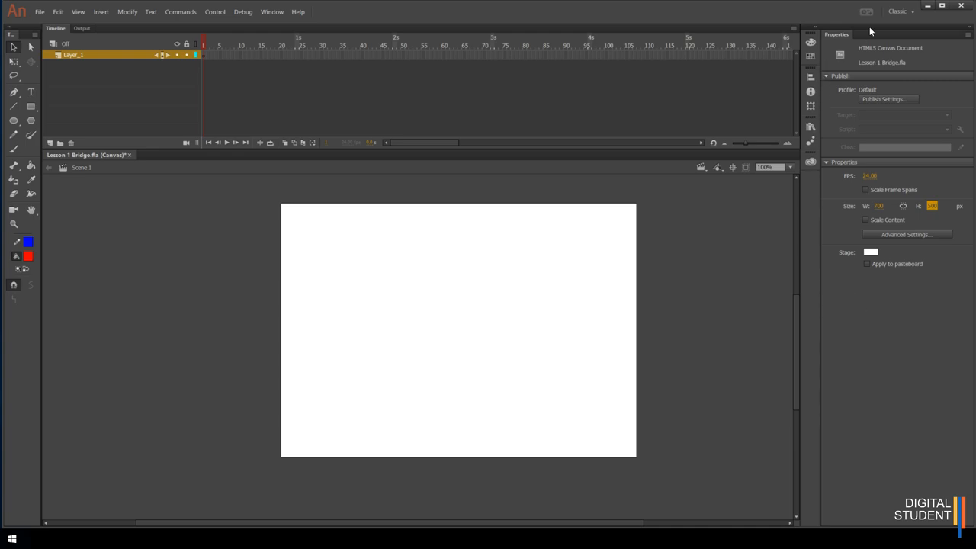
mouse_move(944, 113)
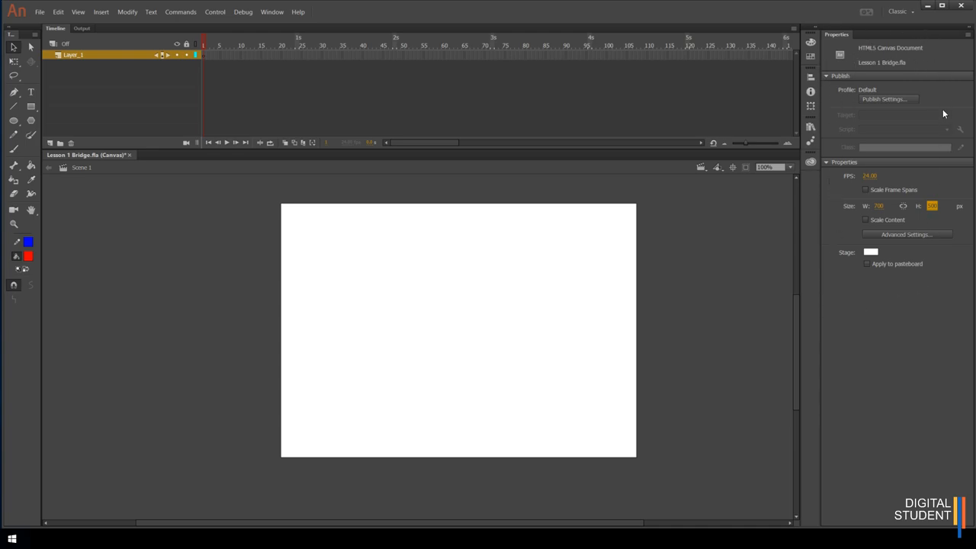
mouse_move(891, 189)
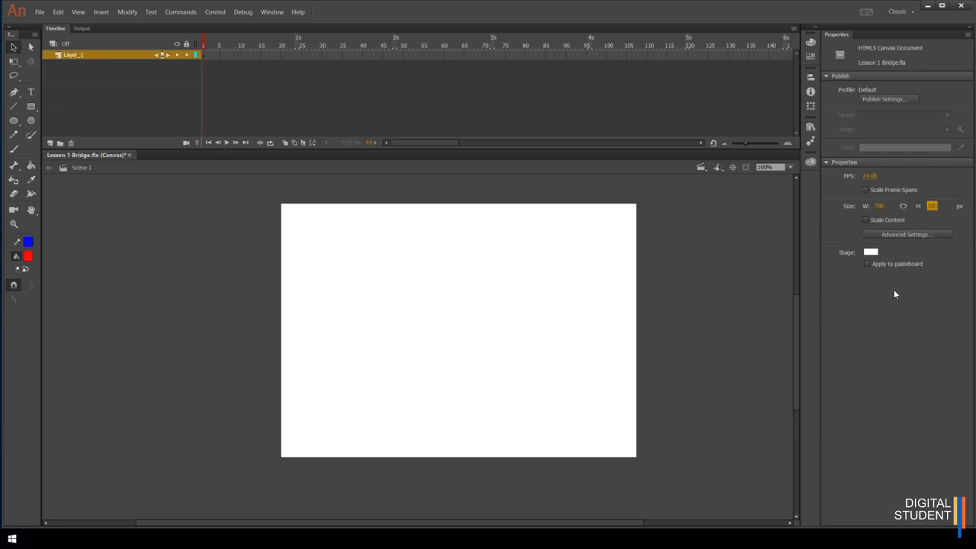
mouse_move(20, 194)
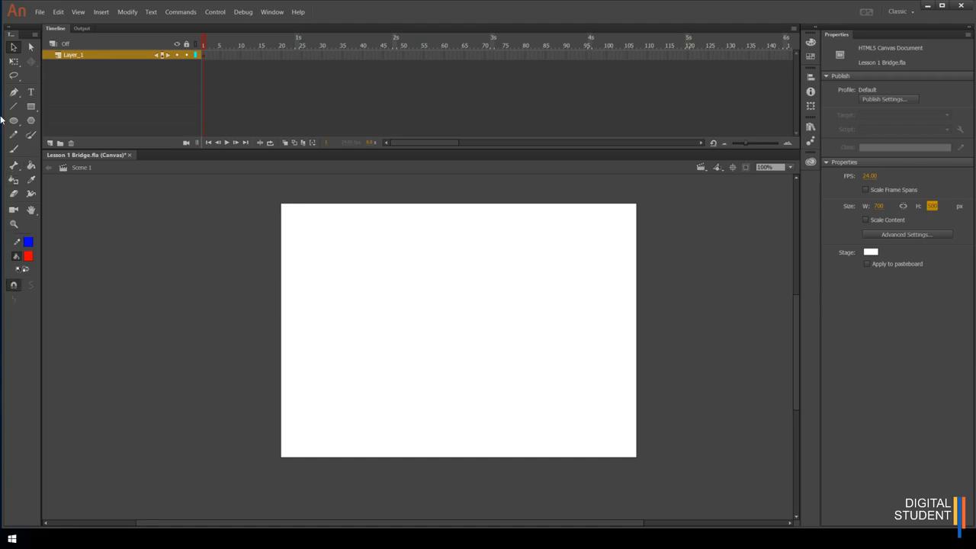
mouse_move(24, 331)
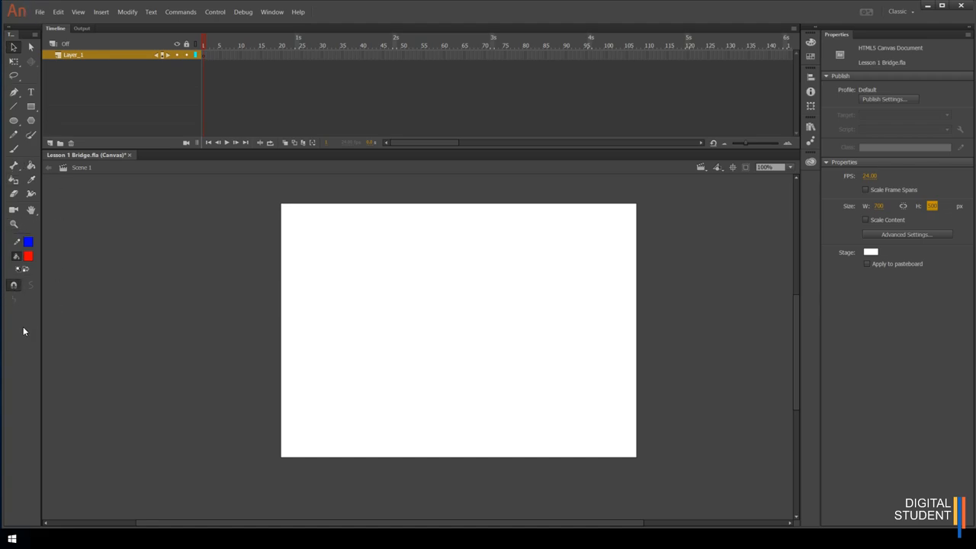
mouse_move(18, 278)
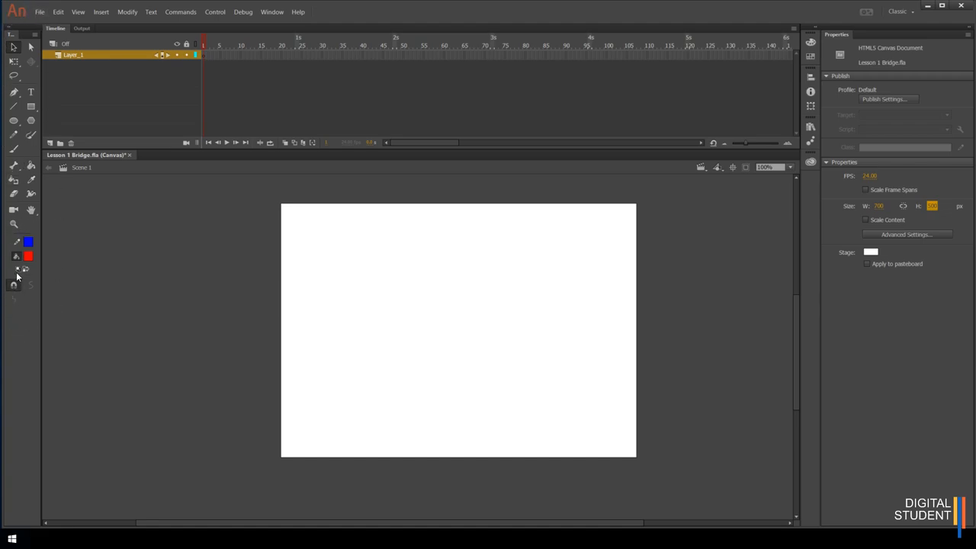
mouse_move(80, 269)
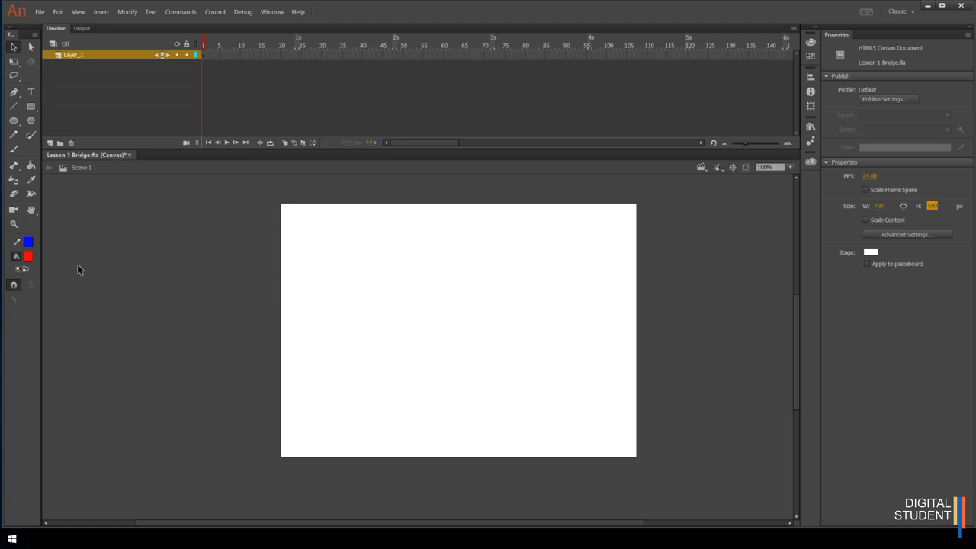
mouse_move(881, 17)
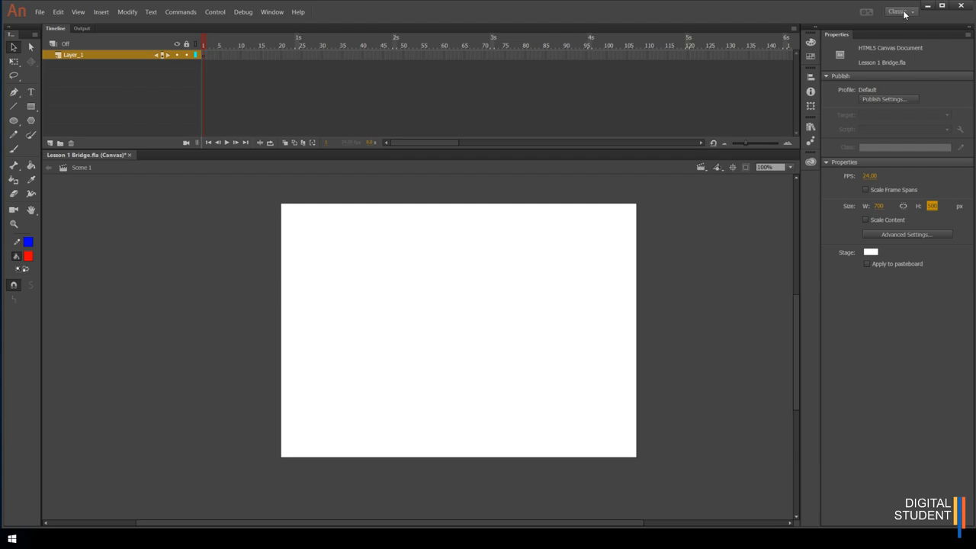
left_click(900, 11)
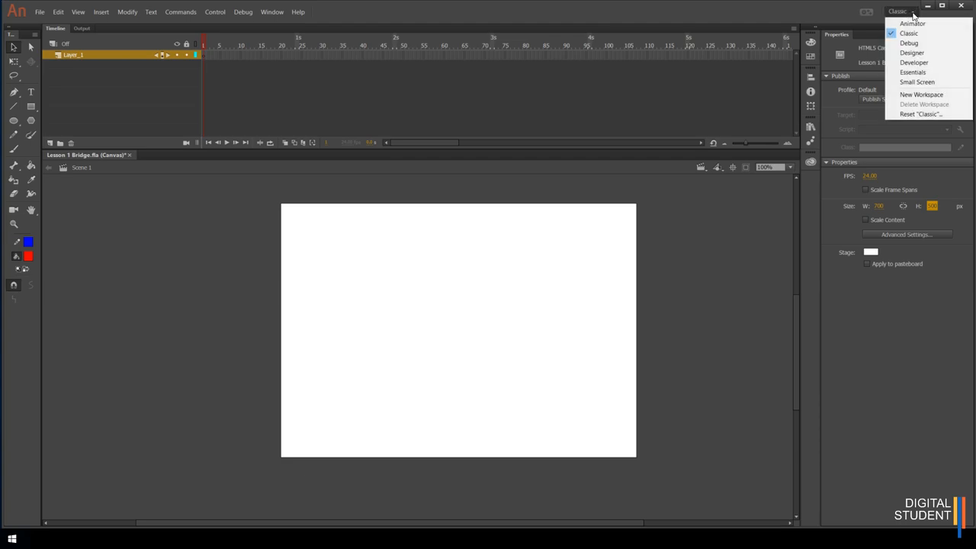
left_click(913, 72)
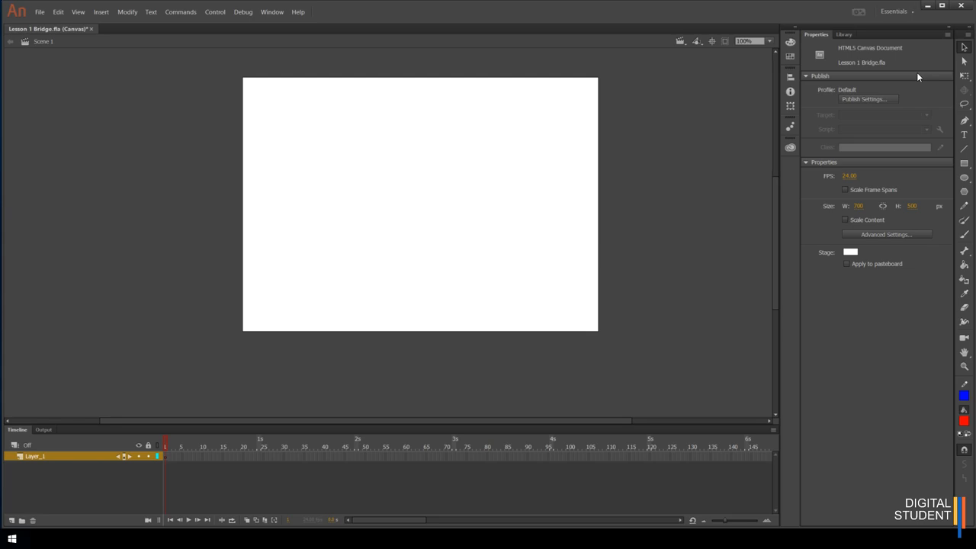
mouse_move(930, 182)
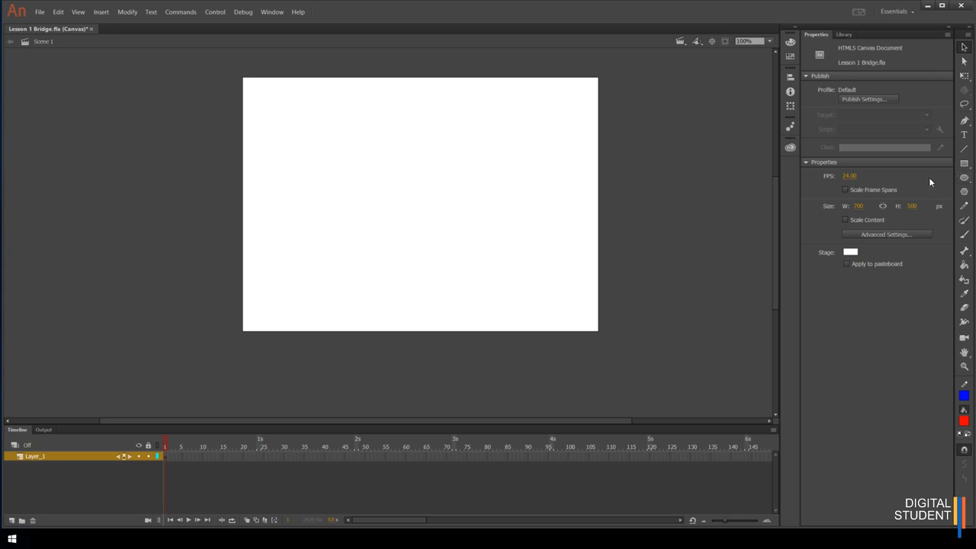
mouse_move(799, 303)
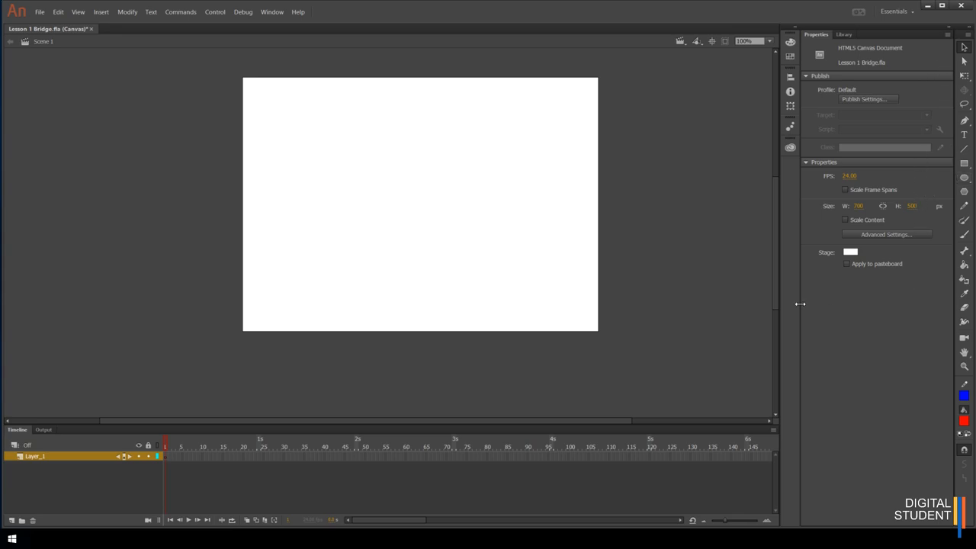
mouse_move(861, 88)
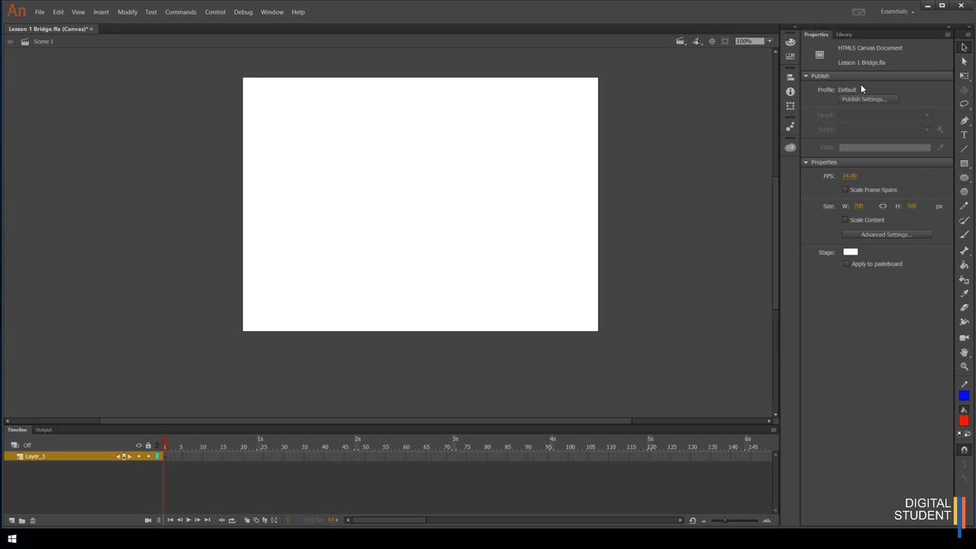
mouse_move(894, 11)
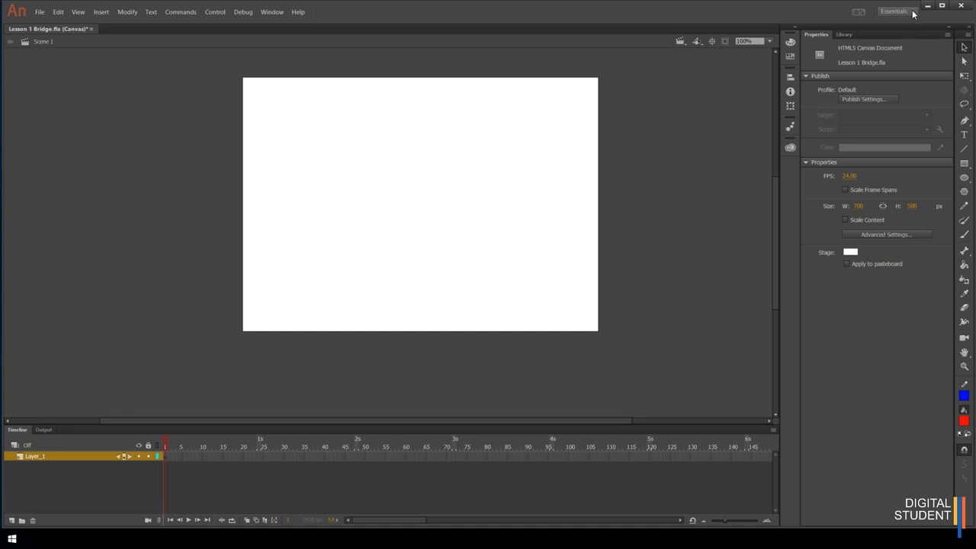
left_click(894, 10)
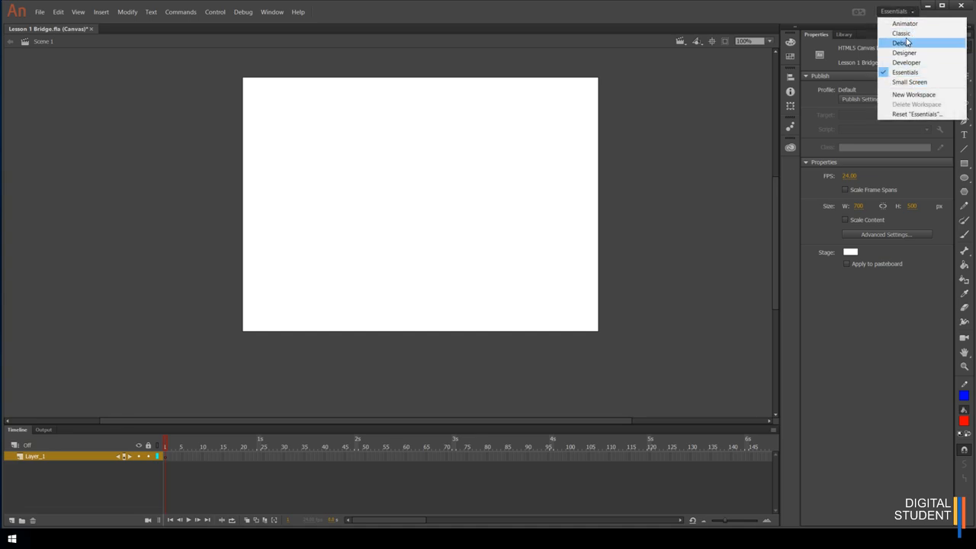
mouse_move(915, 33)
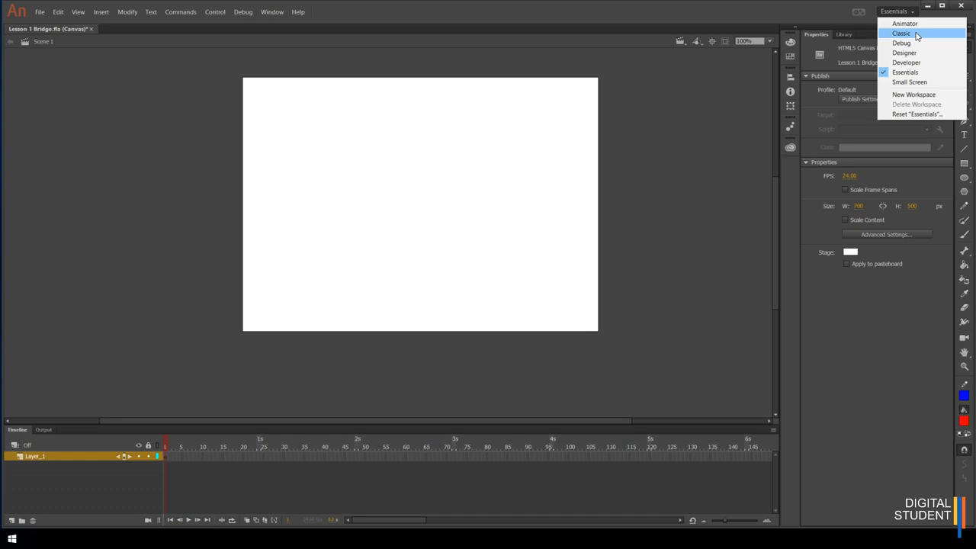
left_click(902, 33)
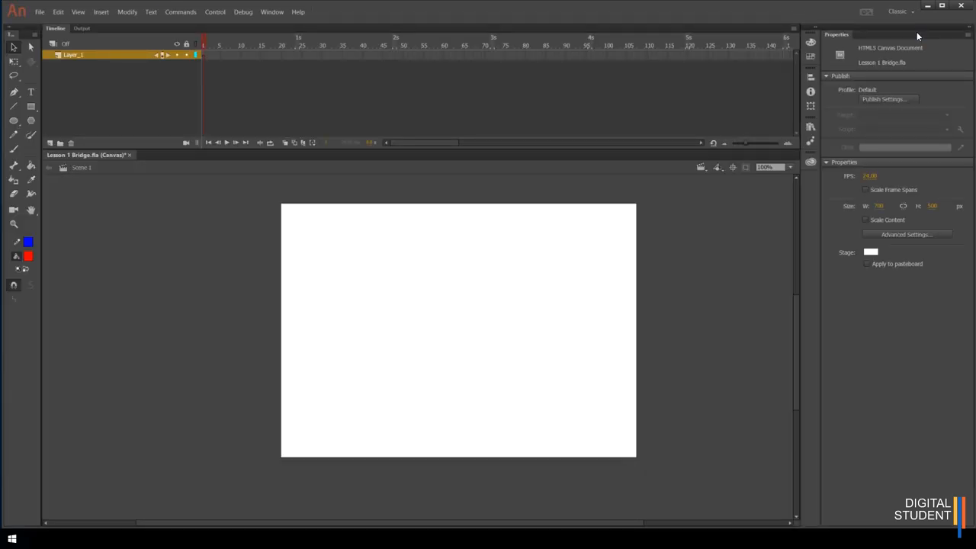
left_click(899, 12)
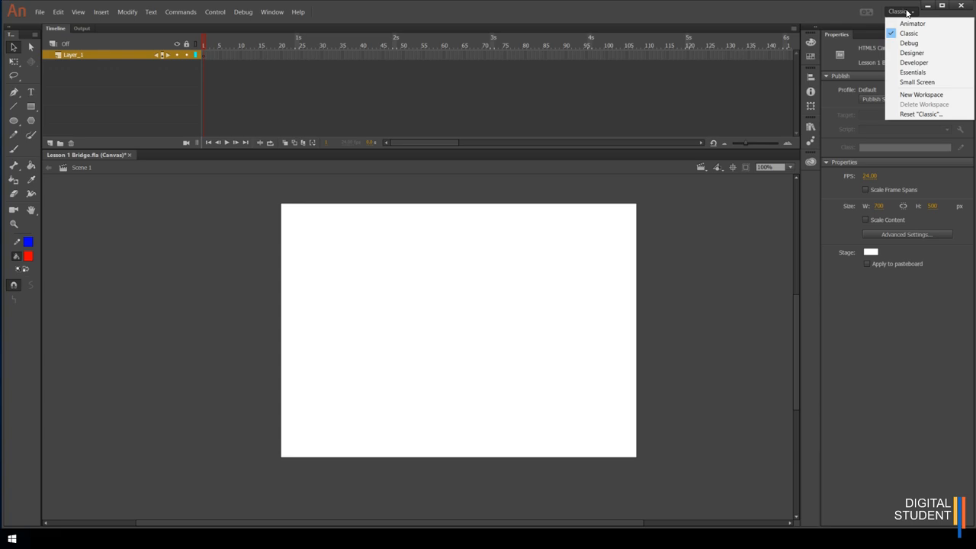
mouse_move(920, 114)
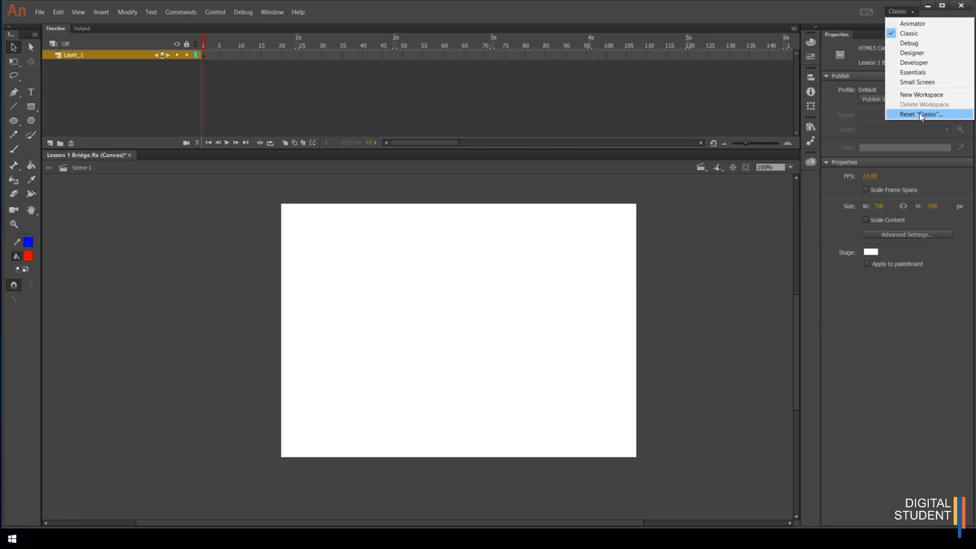
mouse_move(922, 104)
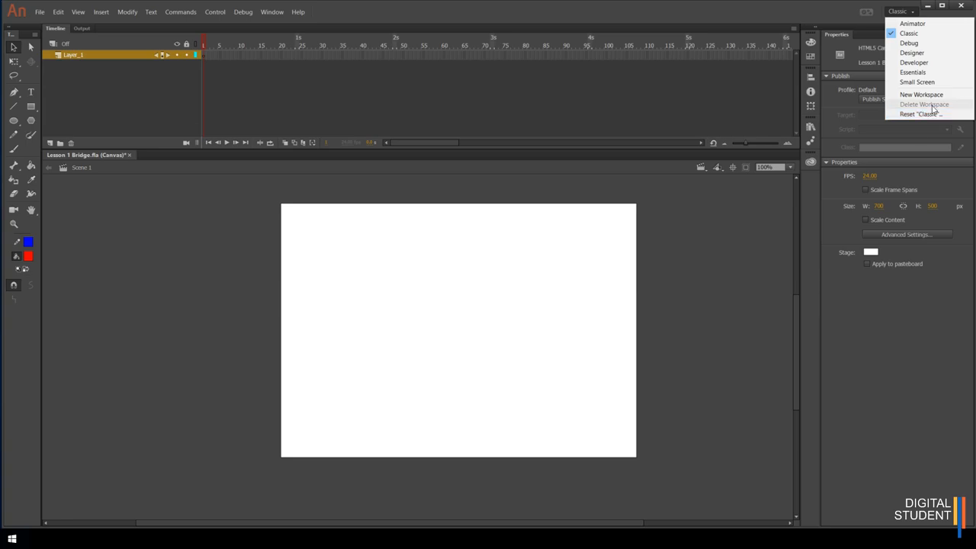
mouse_move(846, 347)
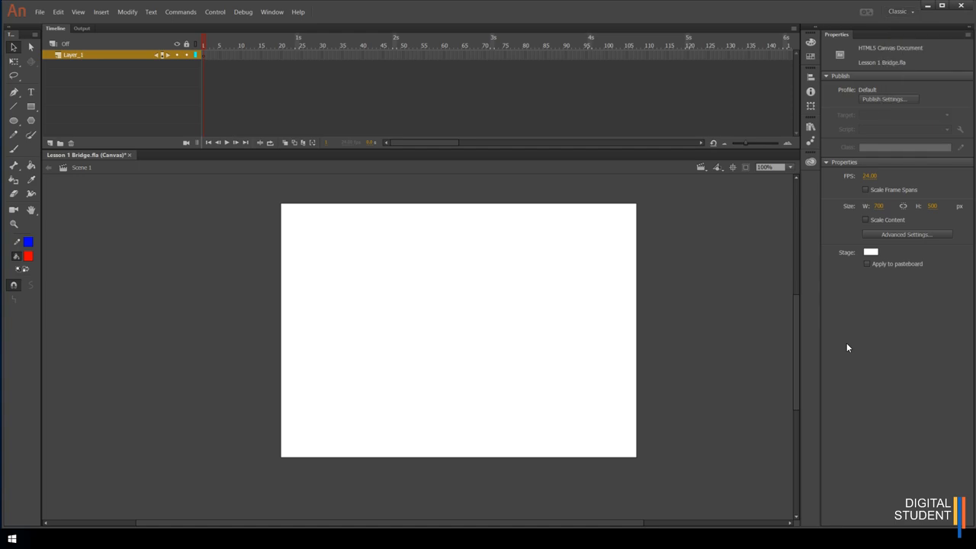
mouse_move(3, 91)
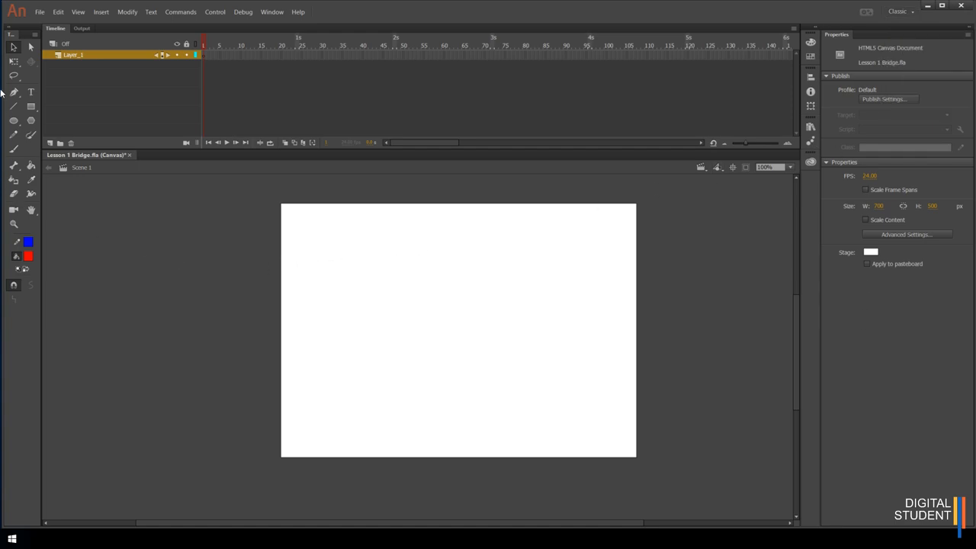
mouse_move(30, 47)
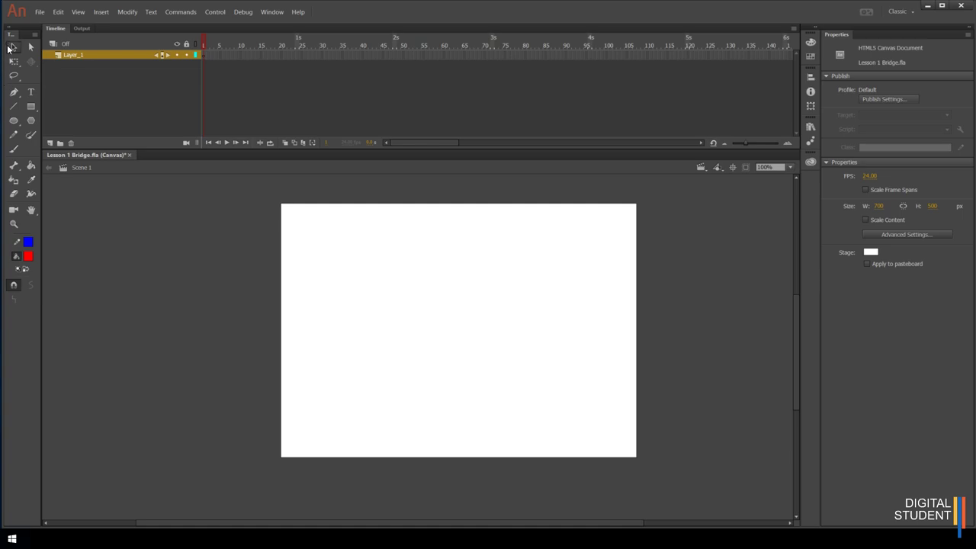
mouse_move(30, 46)
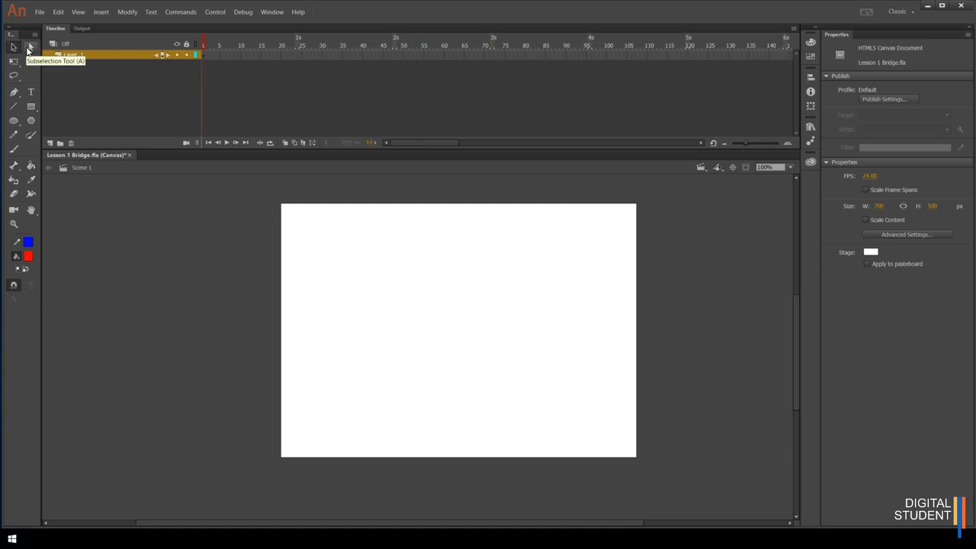
mouse_move(13, 47)
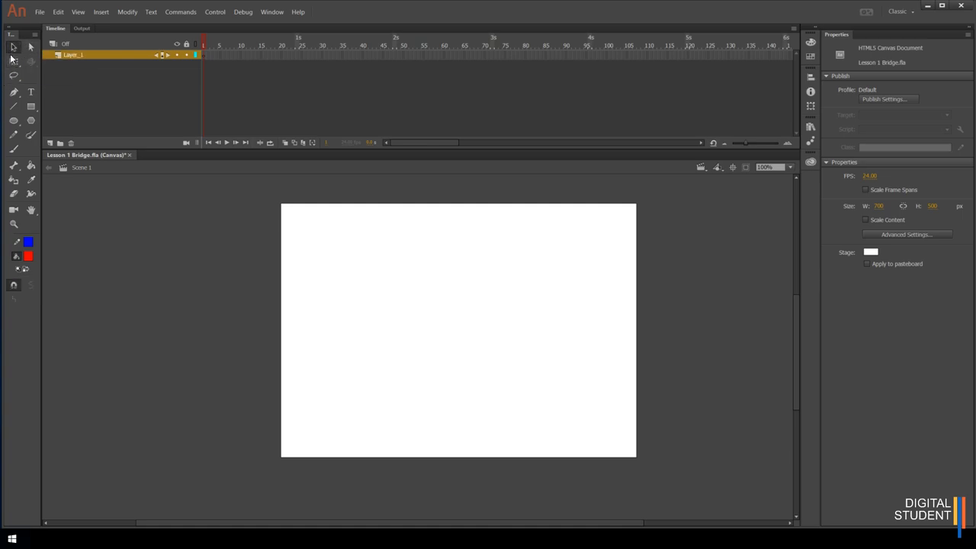
mouse_move(176, 181)
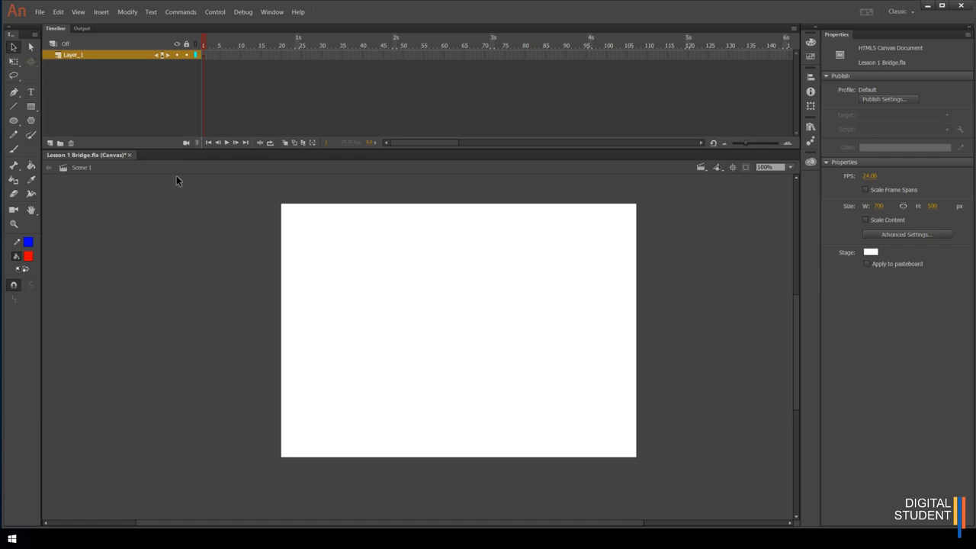
mouse_move(671, 468)
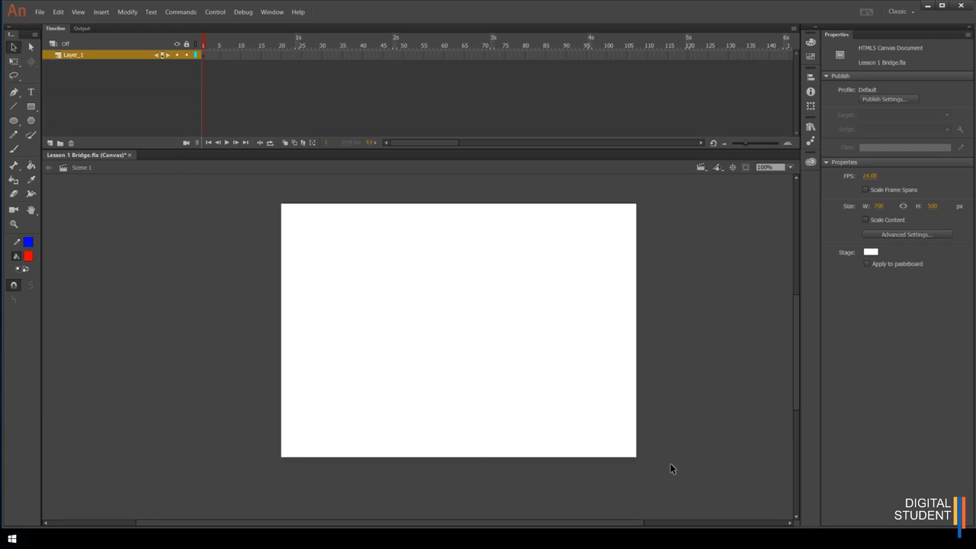
mouse_move(406, 281)
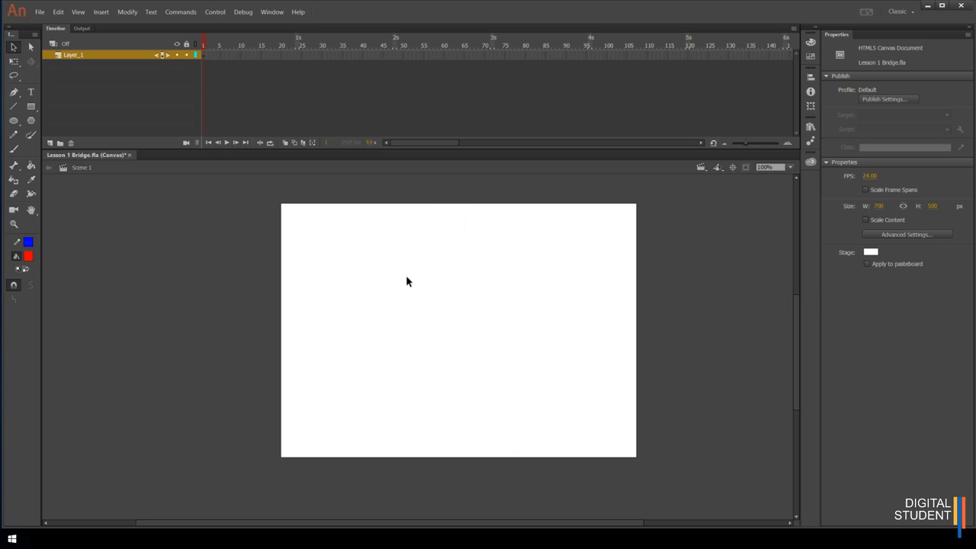
mouse_move(404, 315)
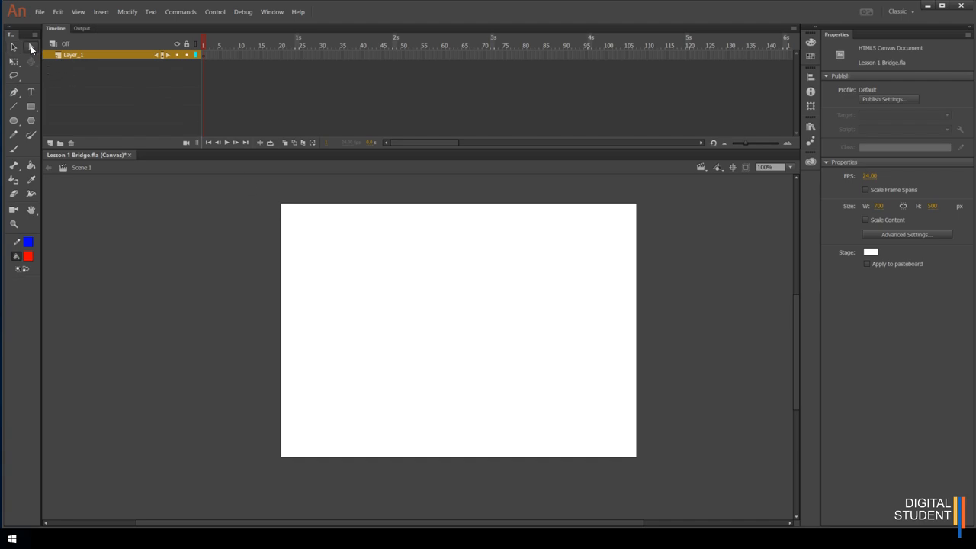
mouse_move(363, 351)
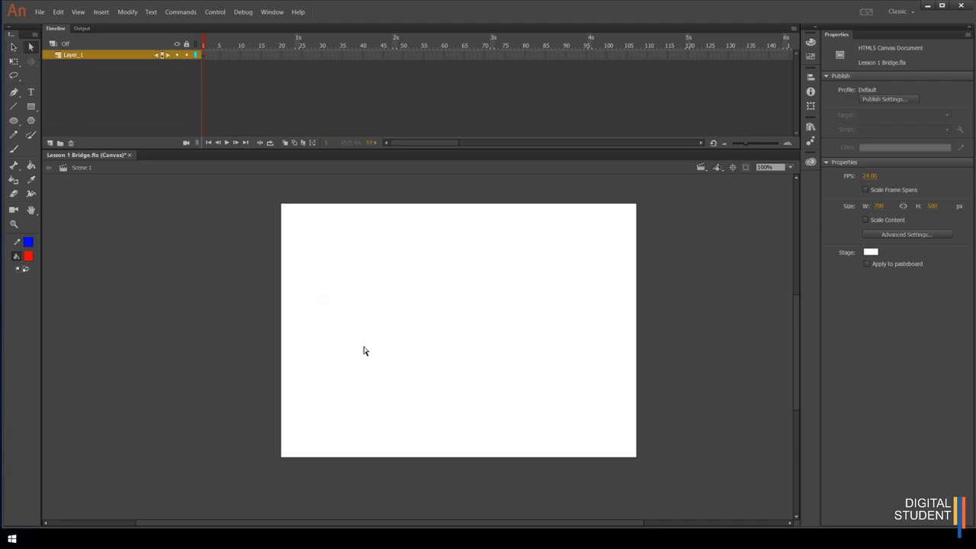
mouse_move(6, 74)
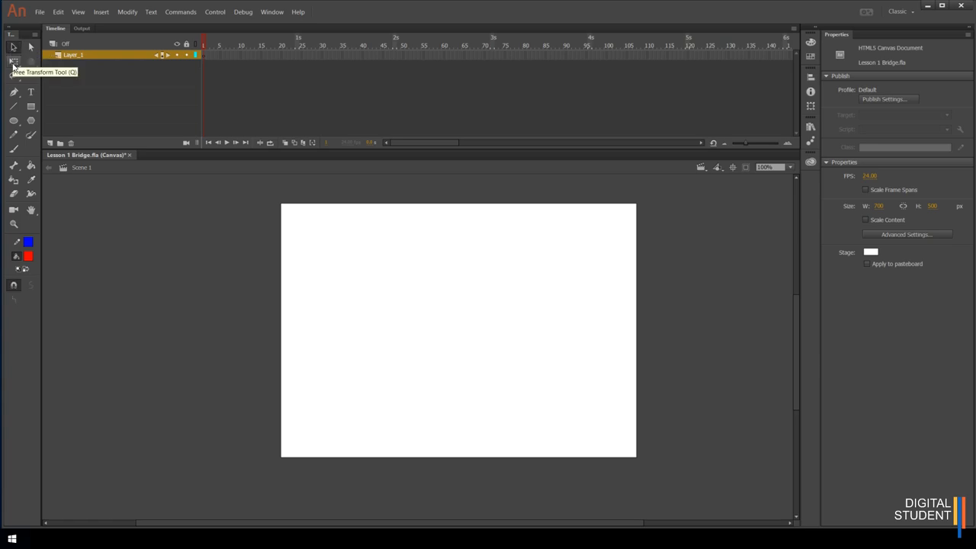
mouse_move(248, 333)
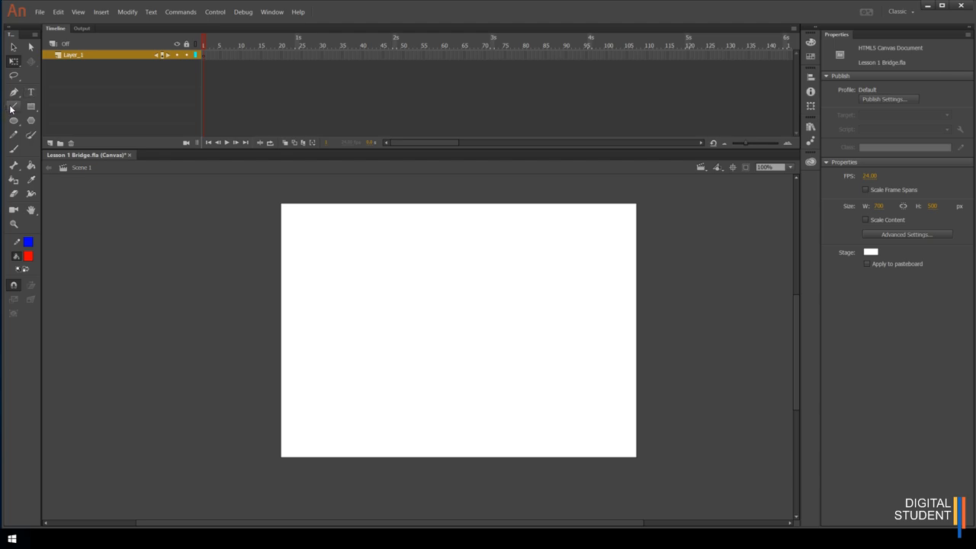
Step: Draw a red rectangle near the stage centre and choose a green stroke colour
left_click(13, 107)
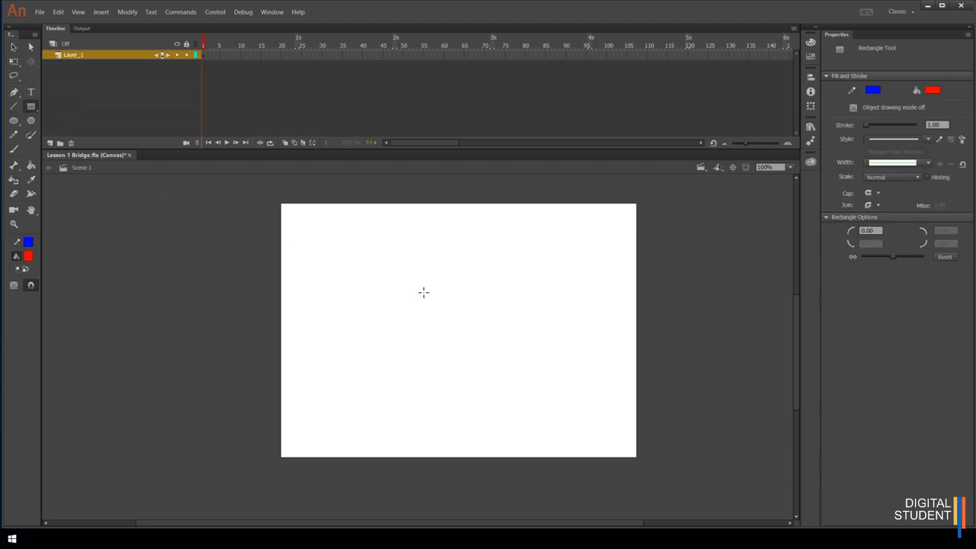
left_click_drag(386, 267, 547, 366)
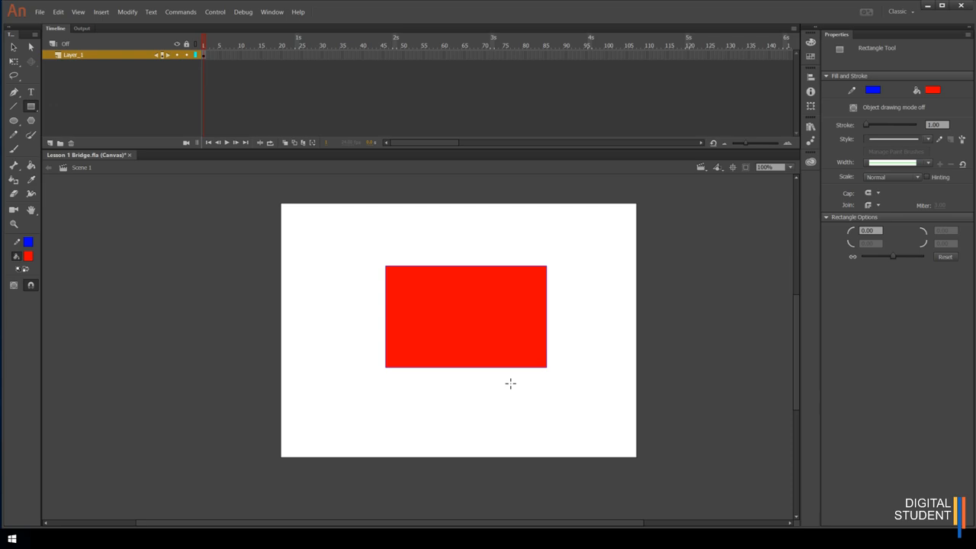
mouse_move(102, 263)
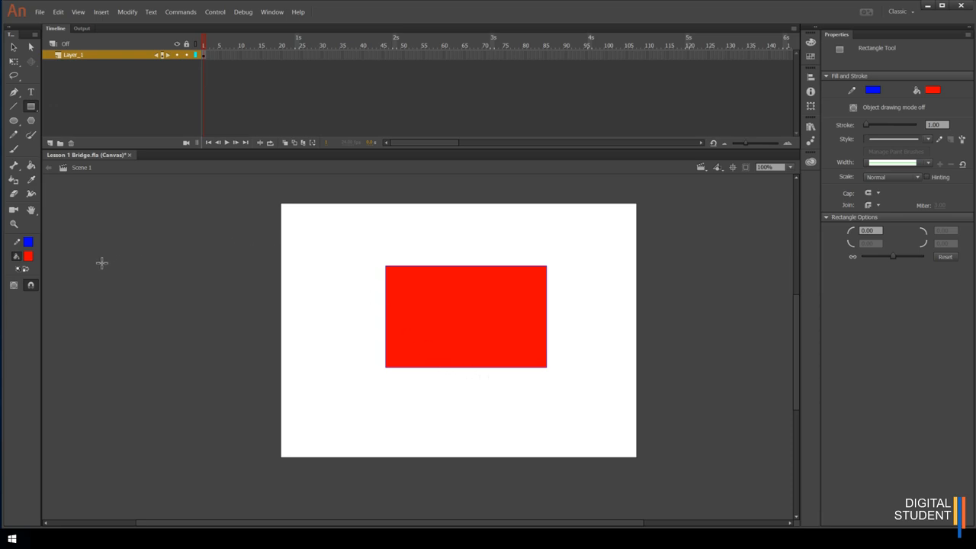
mouse_move(41, 261)
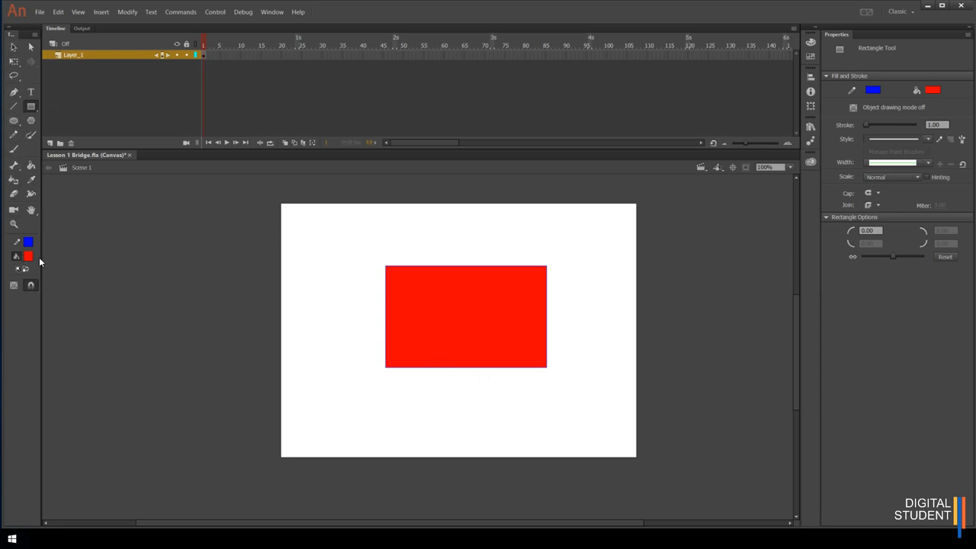
mouse_move(48, 118)
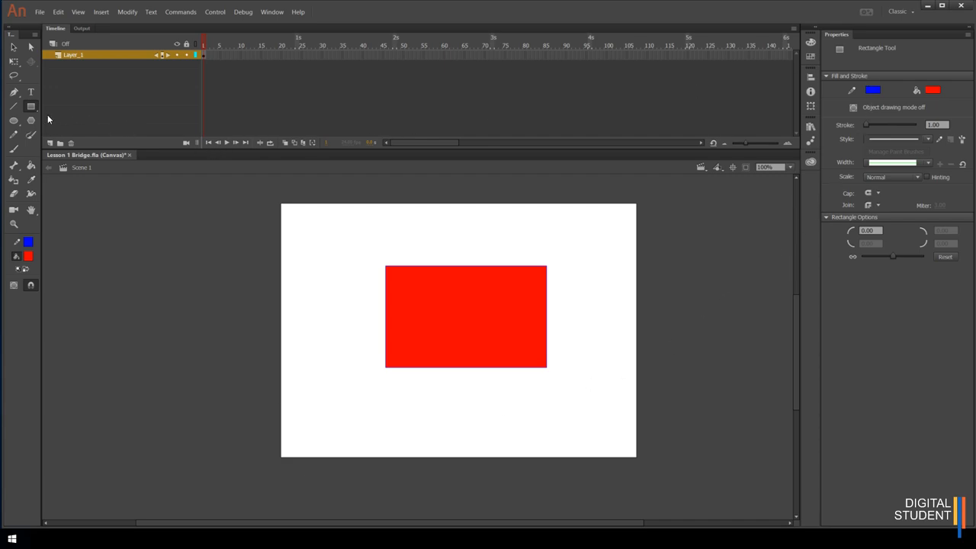
mouse_move(394, 298)
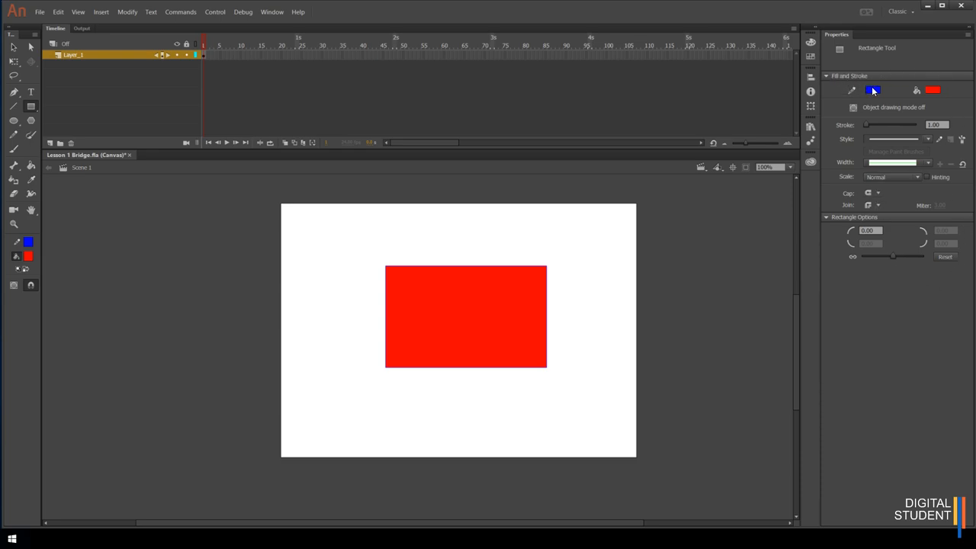
left_click(873, 90)
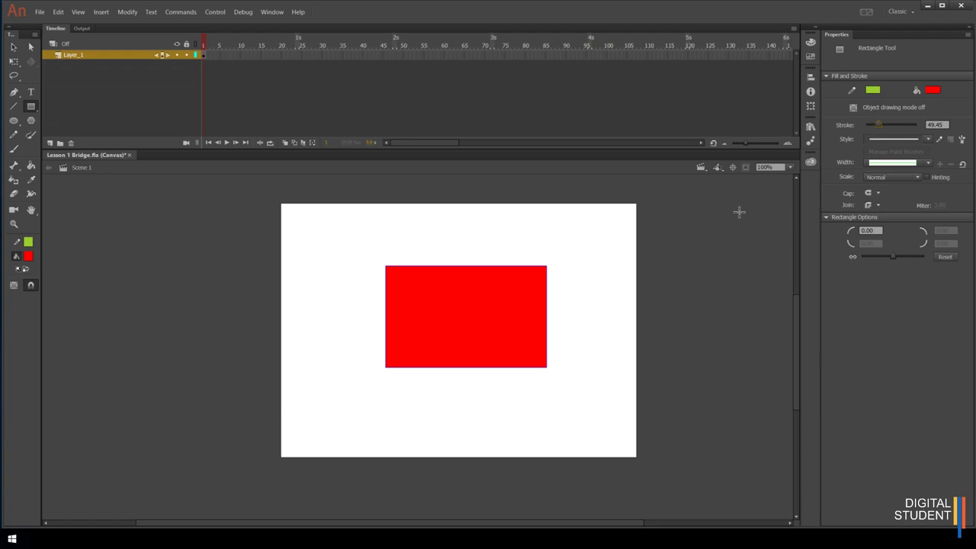
mouse_move(467, 290)
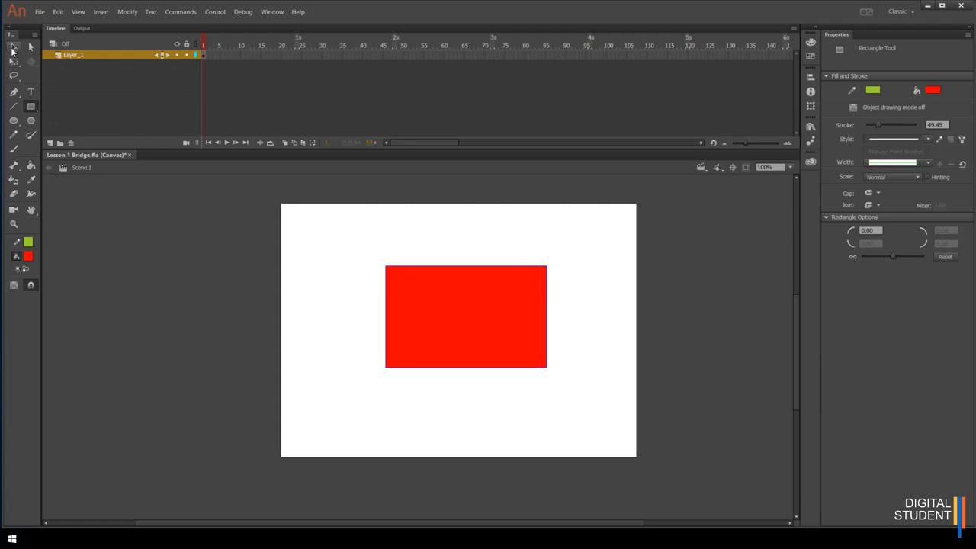
Step: Select the rectangle, make its outline green, and open the fill colour swatches
left_click(13, 46)
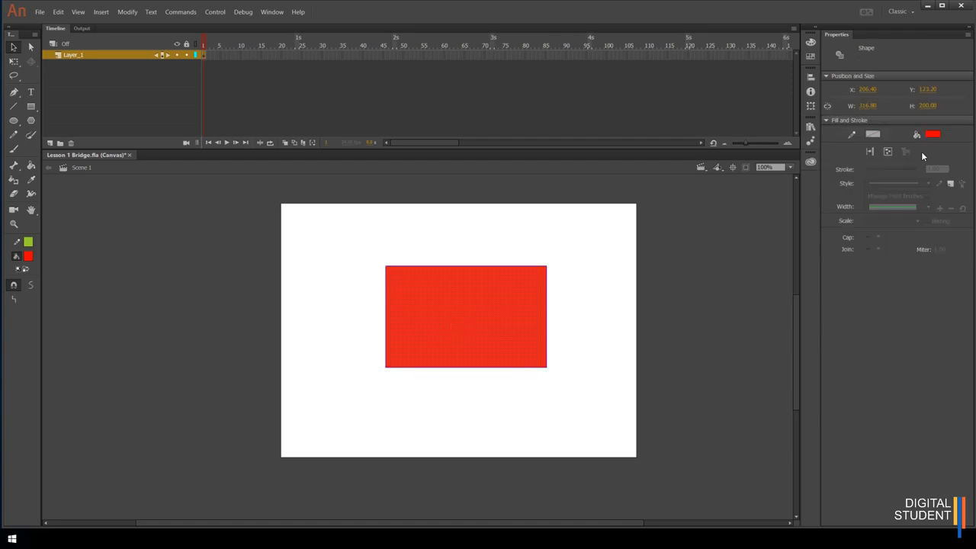
left_click(873, 134)
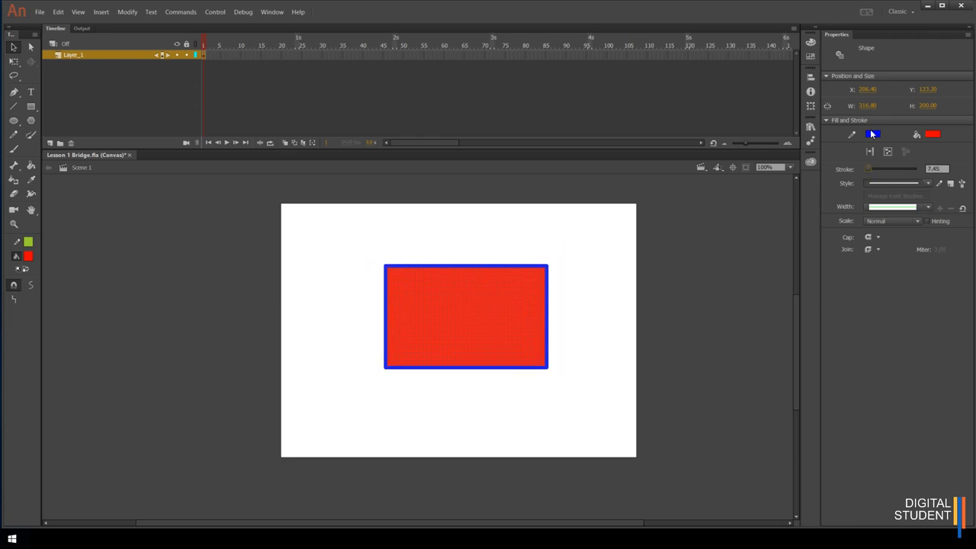
left_click(874, 134)
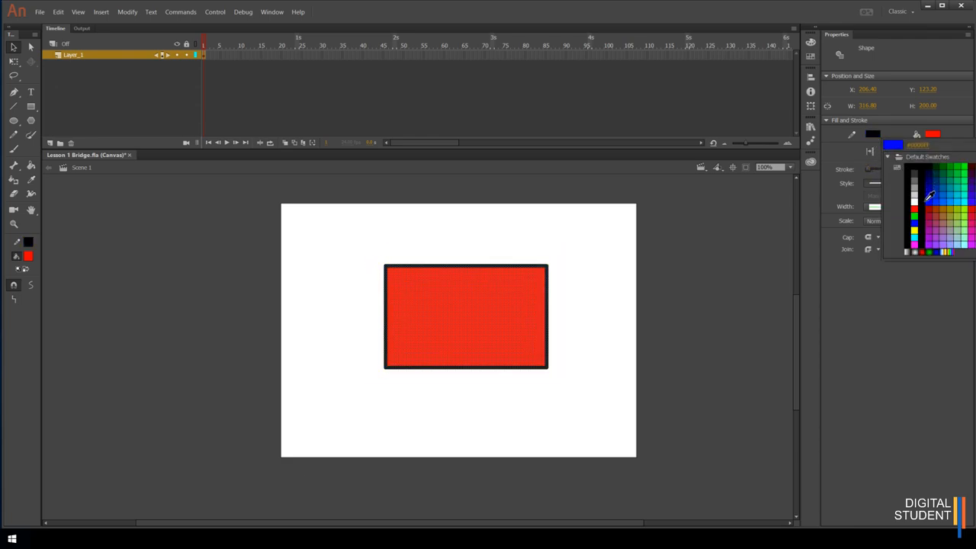
left_click(873, 134)
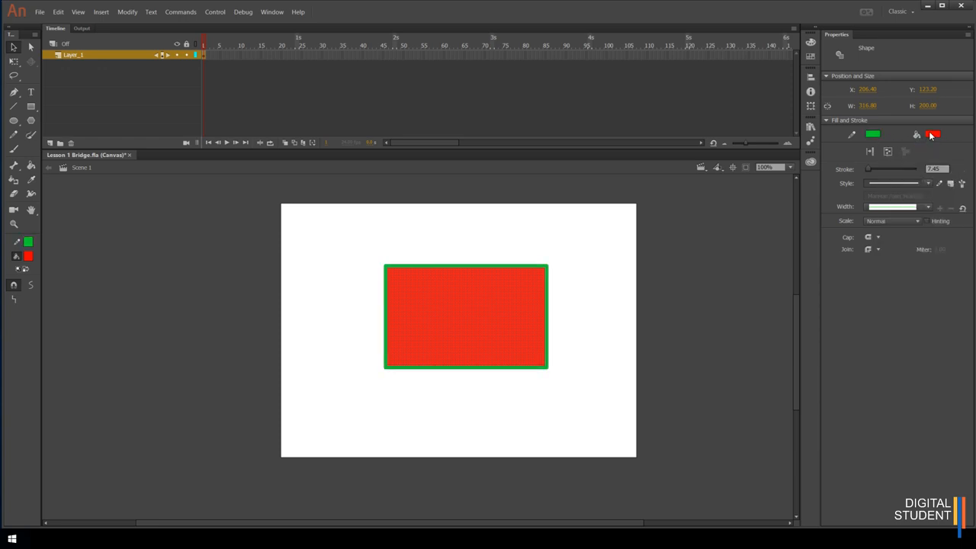
left_click(933, 135)
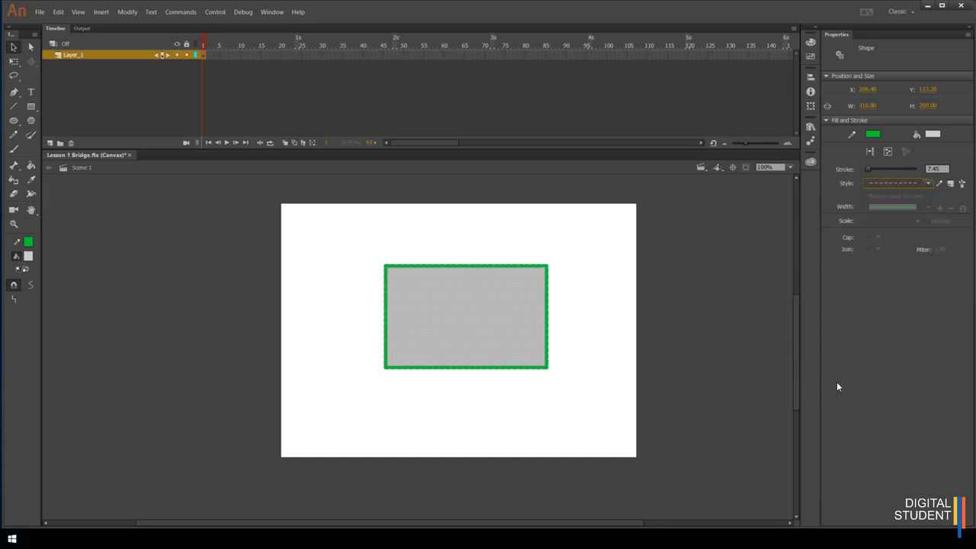
mouse_move(545, 232)
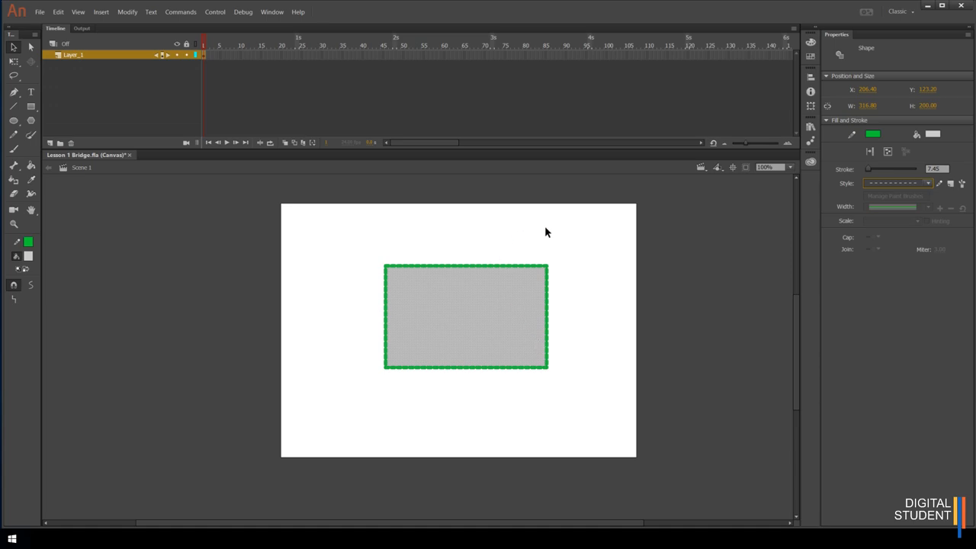
mouse_move(51, 36)
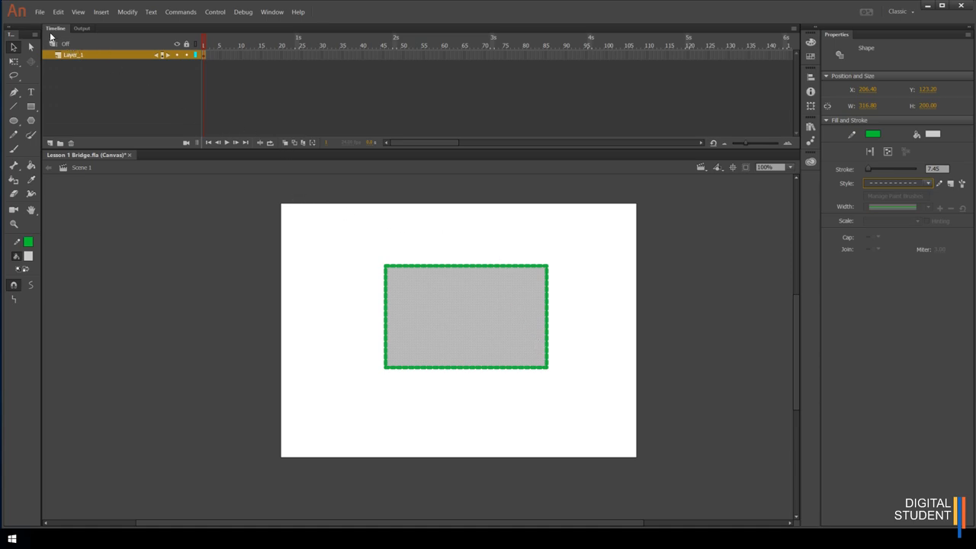
mouse_move(305, 93)
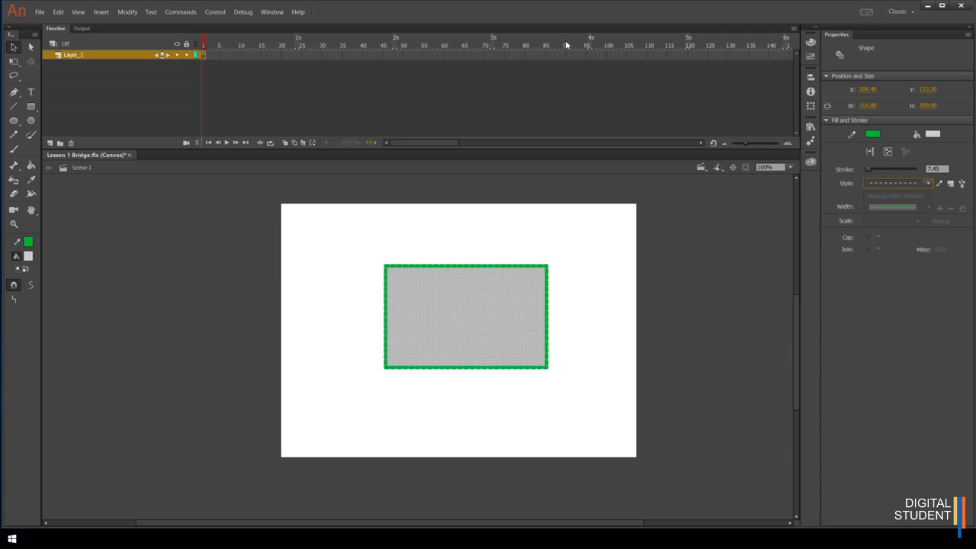
mouse_move(780, 49)
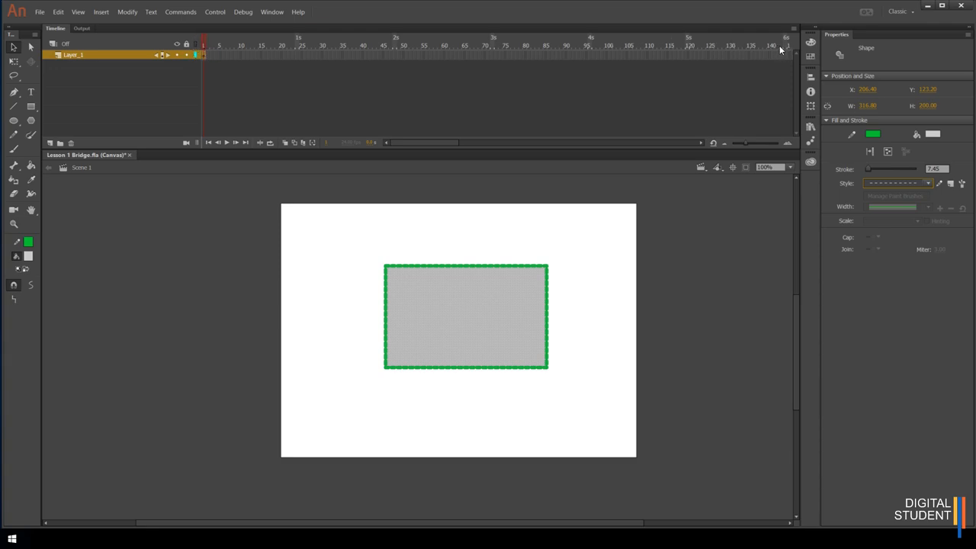
mouse_move(253, 82)
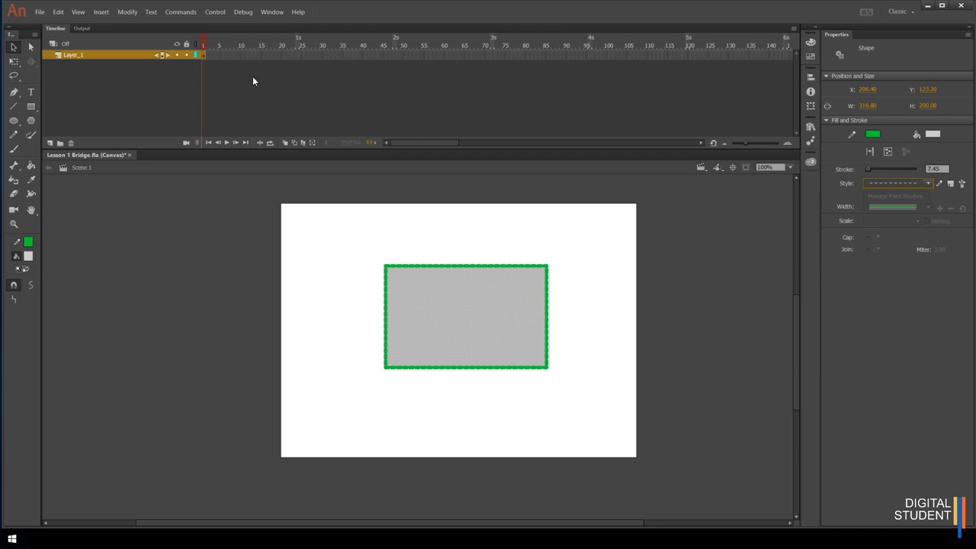
mouse_move(266, 57)
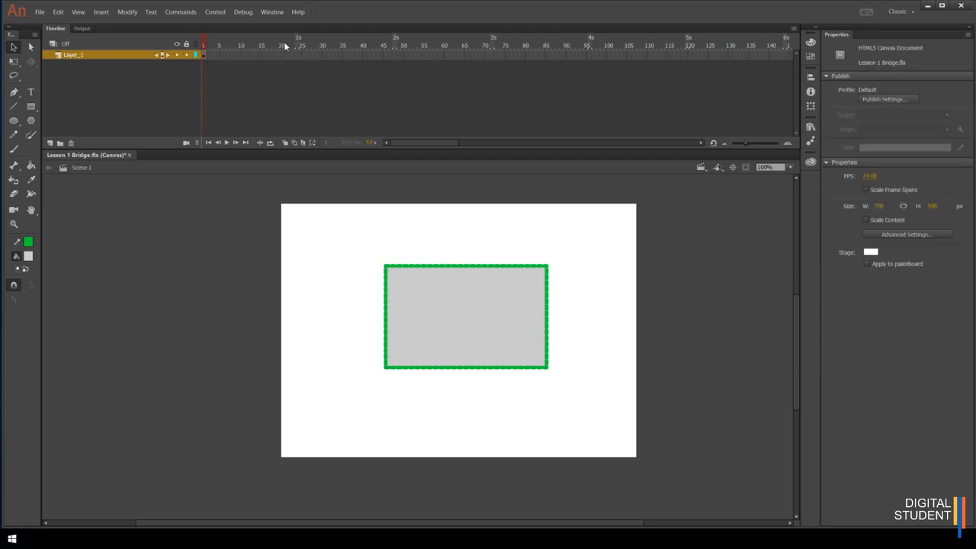
mouse_move(95, 65)
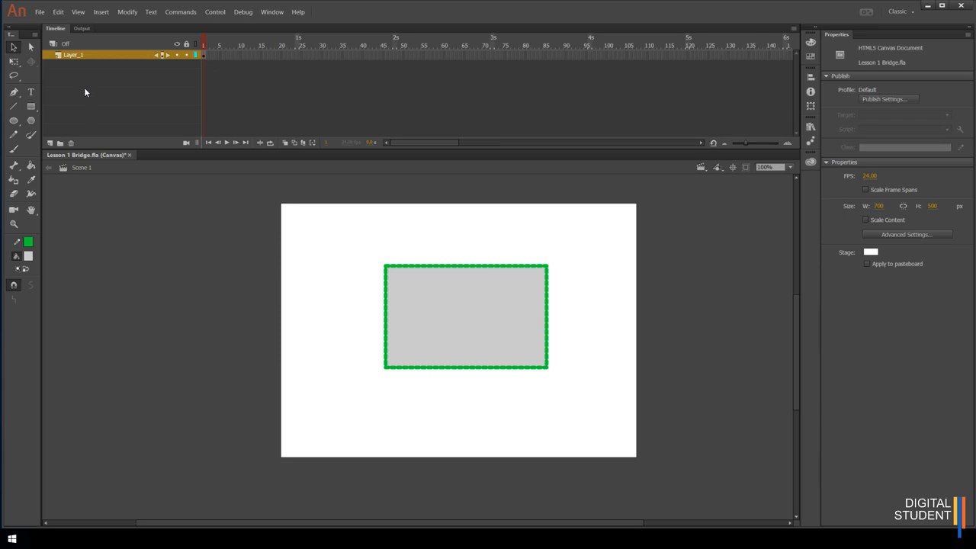
mouse_move(129, 69)
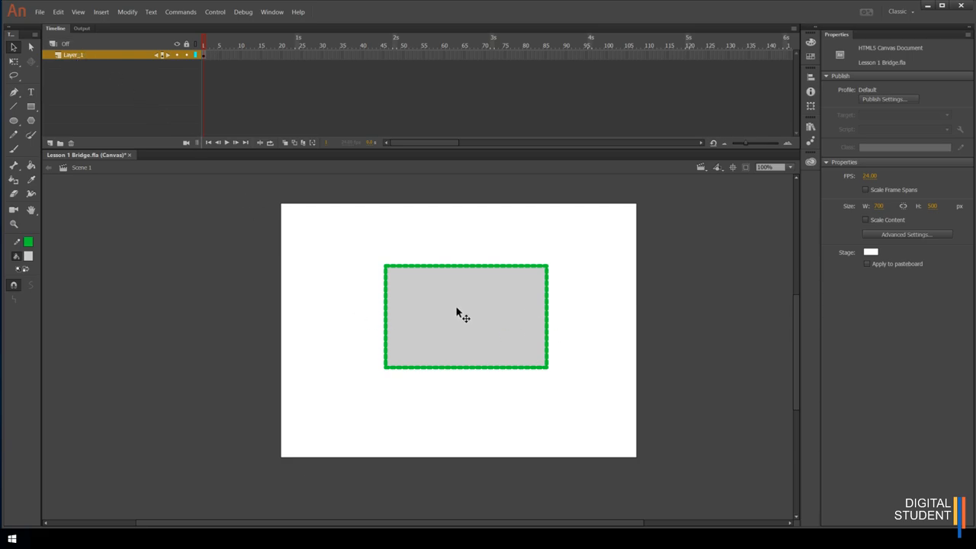
mouse_move(627, 398)
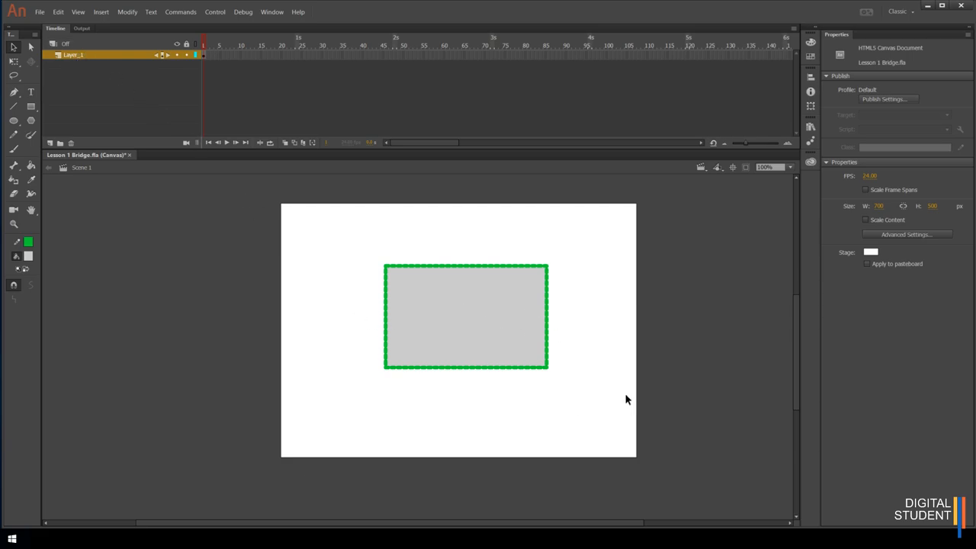
mouse_move(477, 375)
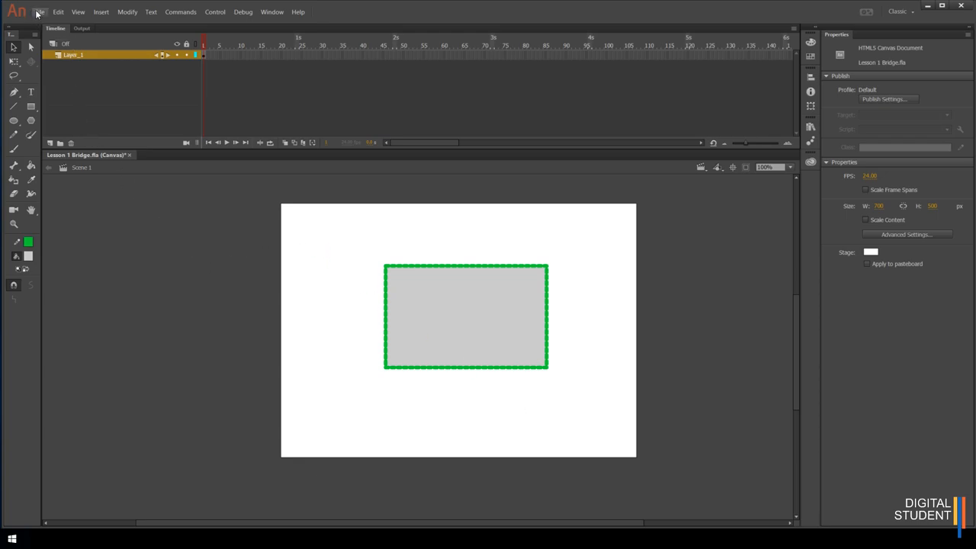
Step: Open the File menu for the grey rectangle drawing
left_click(40, 11)
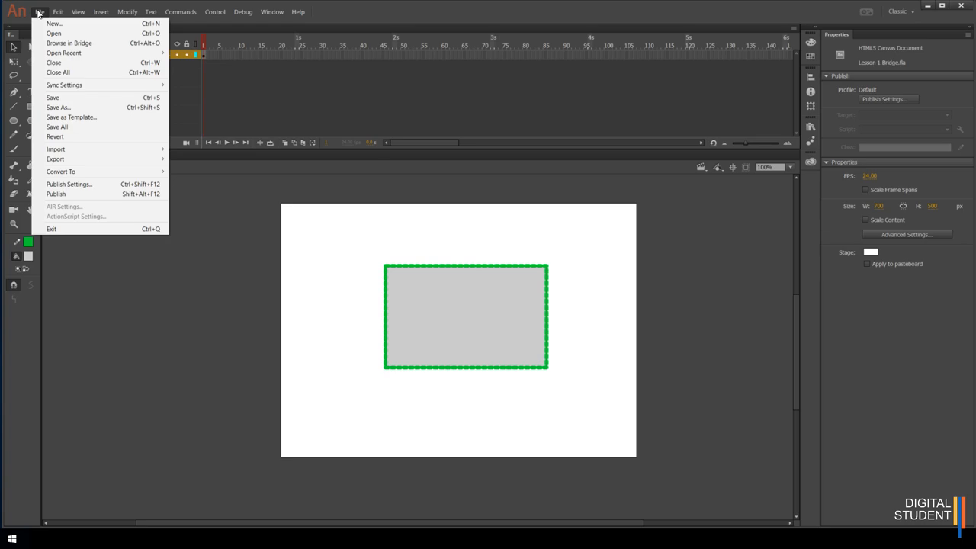
mouse_move(64, 85)
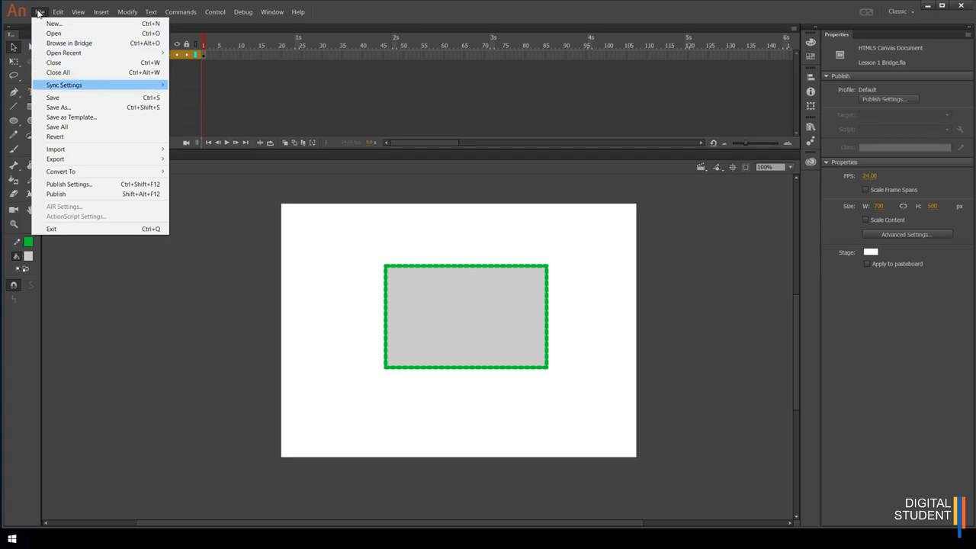